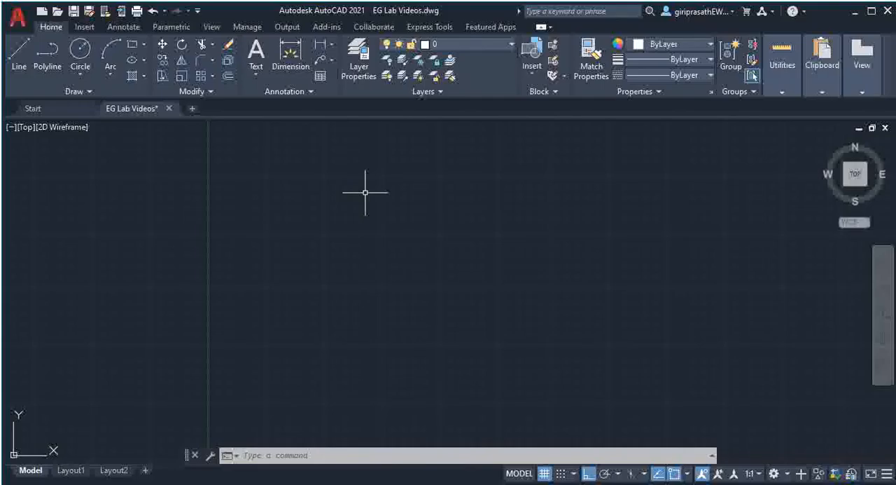
{"action": "mouse_move", "coordinate": [393, 264]}
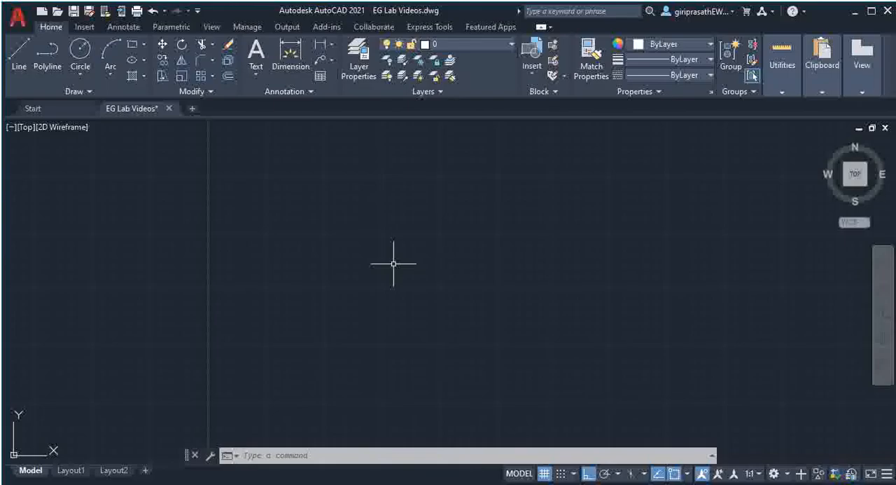
{"action": "mouse_move", "coordinate": [638, 442]}
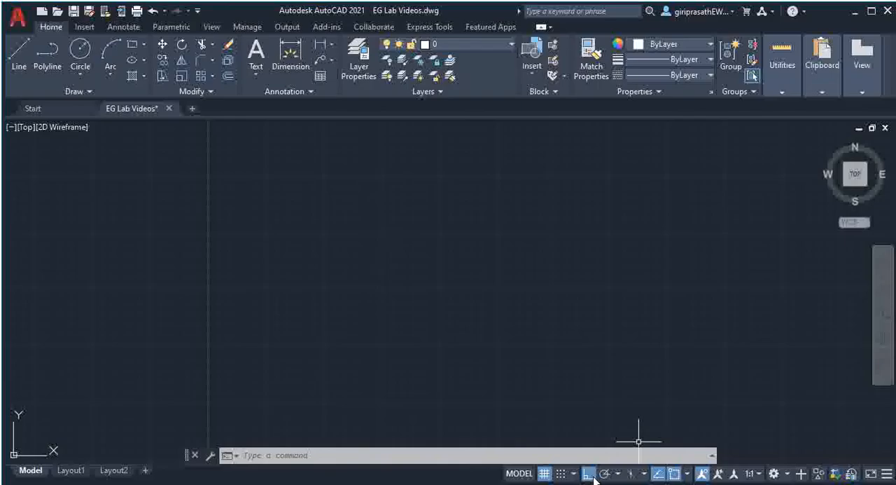
{"action": "mouse_move", "coordinate": [690, 477]}
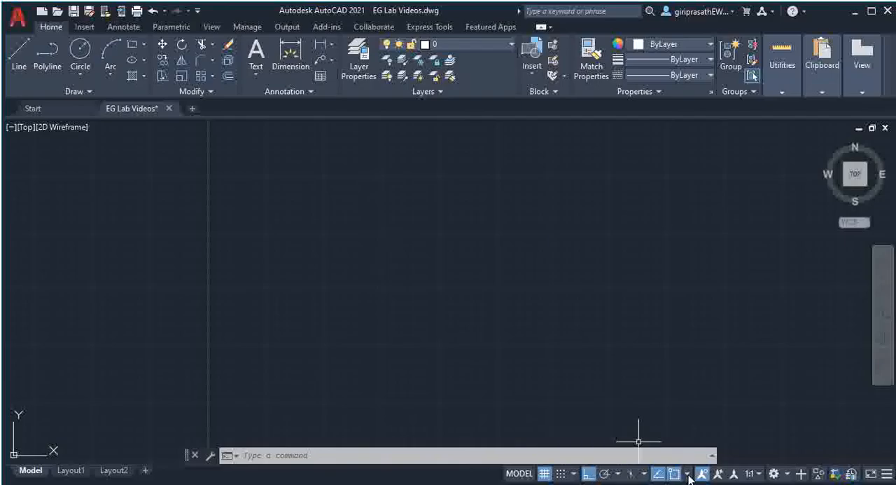
Draw two circles of diameter 80 side by side with Center, Diameter
{"action": "left_click", "coordinate": [688, 473]}
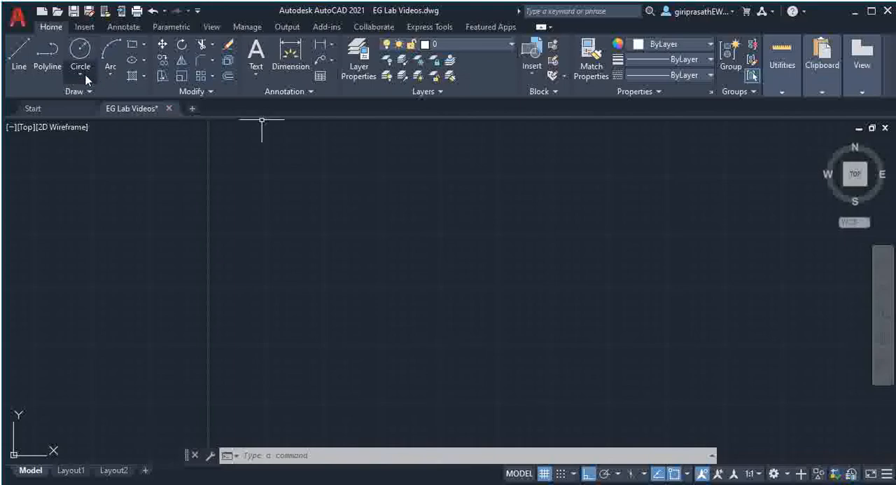
{"action": "left_click", "coordinate": [80, 55]}
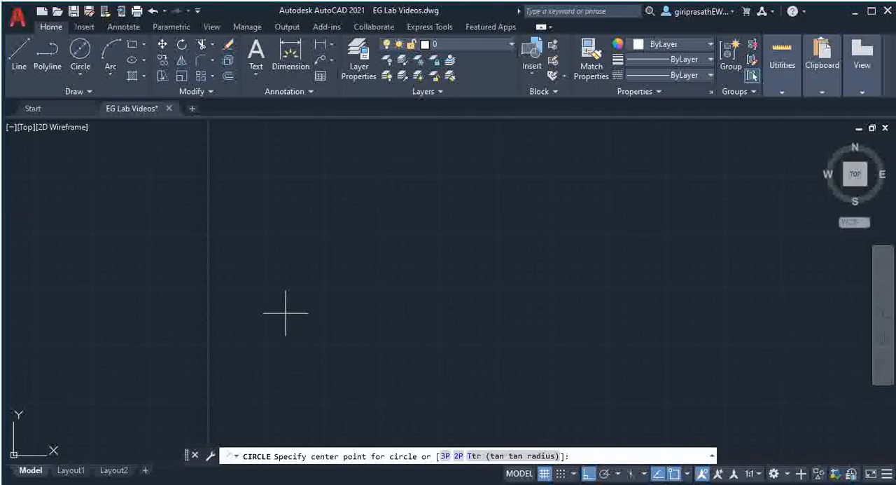
{"action": "left_click", "coordinate": [286, 314]}
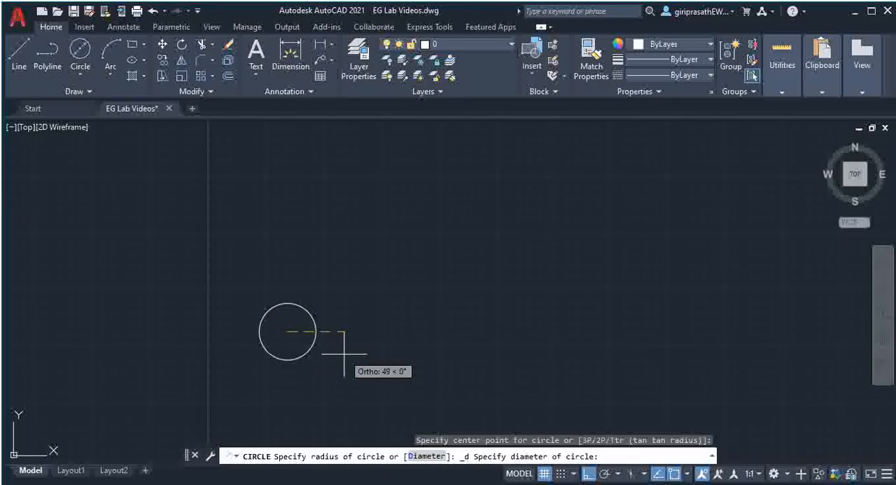
{"action": "type", "text": "8"}
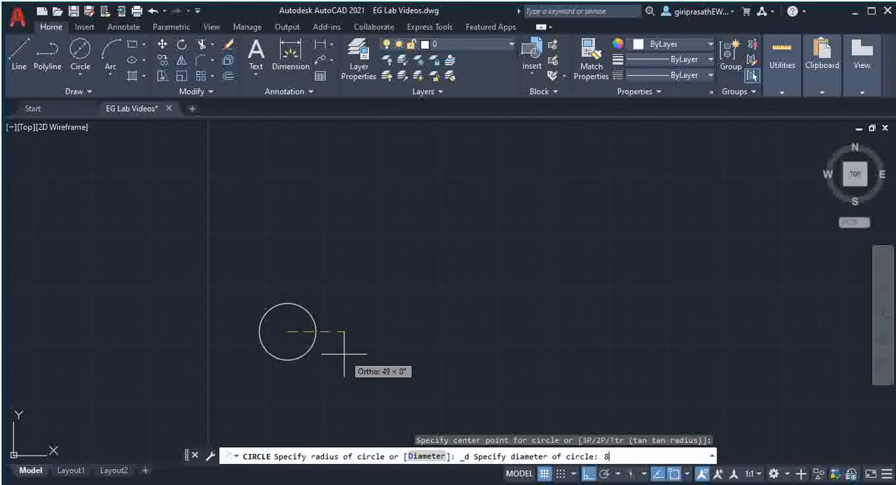
{"action": "key", "text": "Enter"}
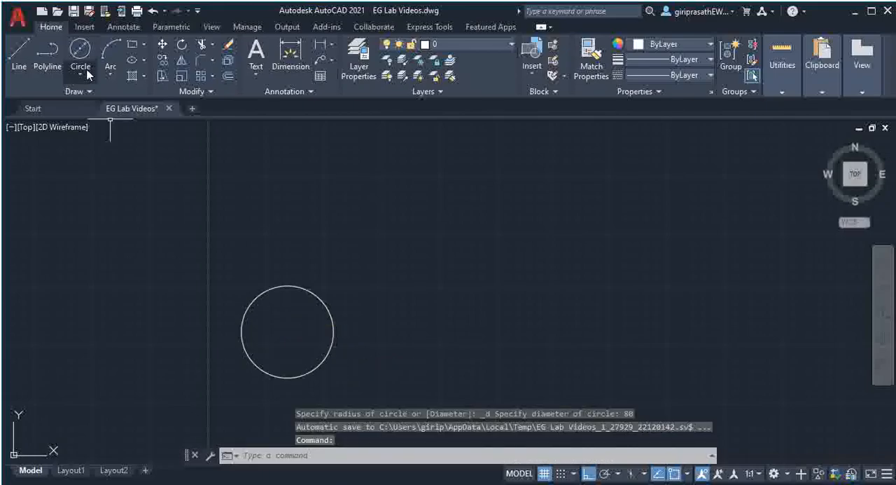
{"action": "left_click", "coordinate": [80, 66]}
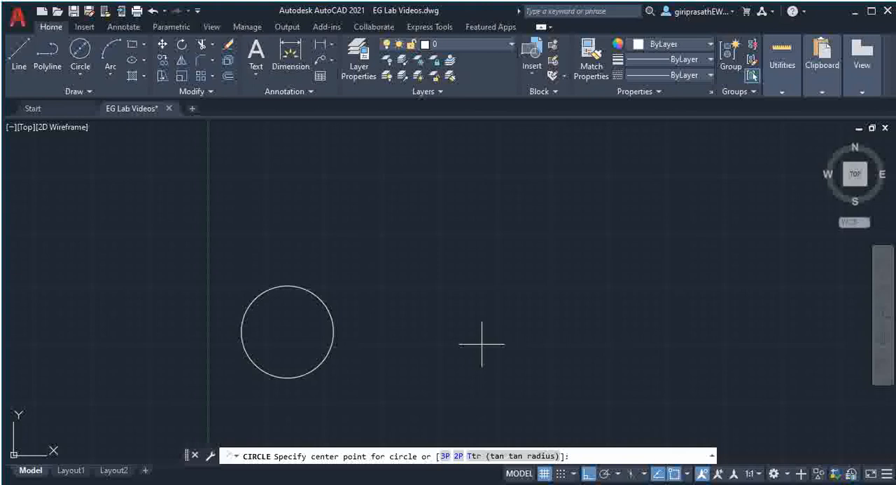
{"action": "left_click", "coordinate": [538, 337]}
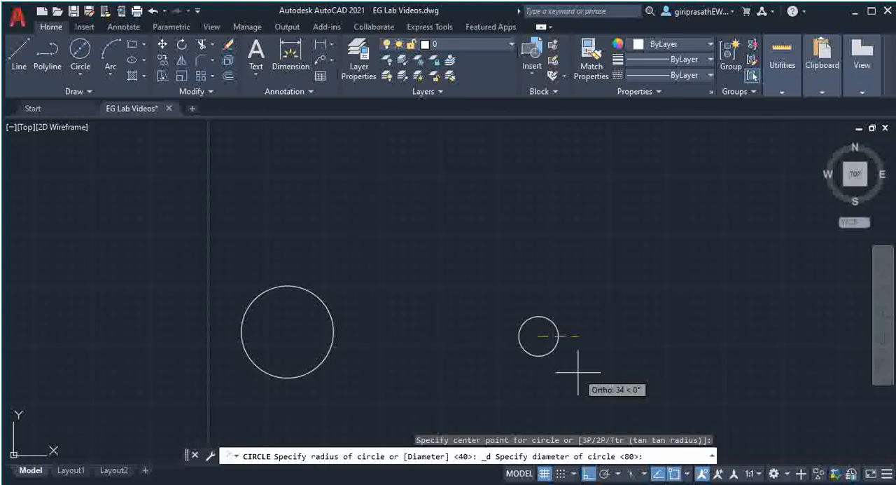
{"action": "type", "text": "80"}
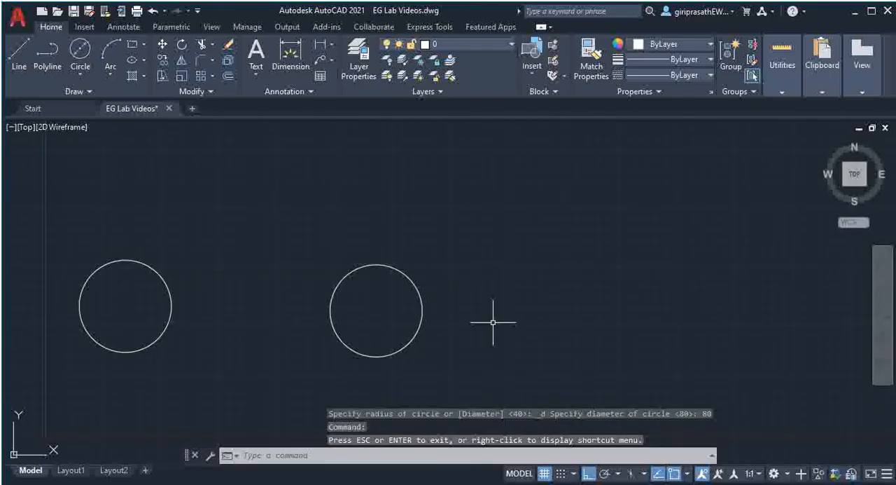
{"action": "mouse_move", "coordinate": [207, 409]}
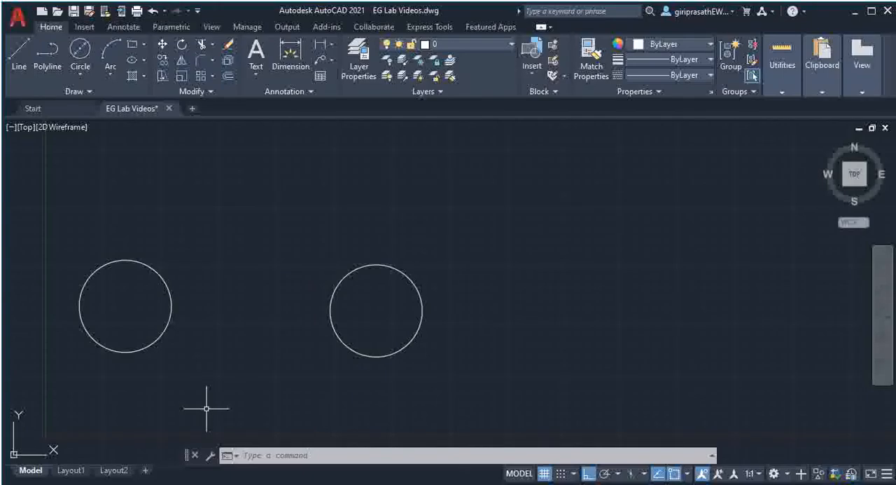
{"action": "left_click", "coordinate": [146, 50]}
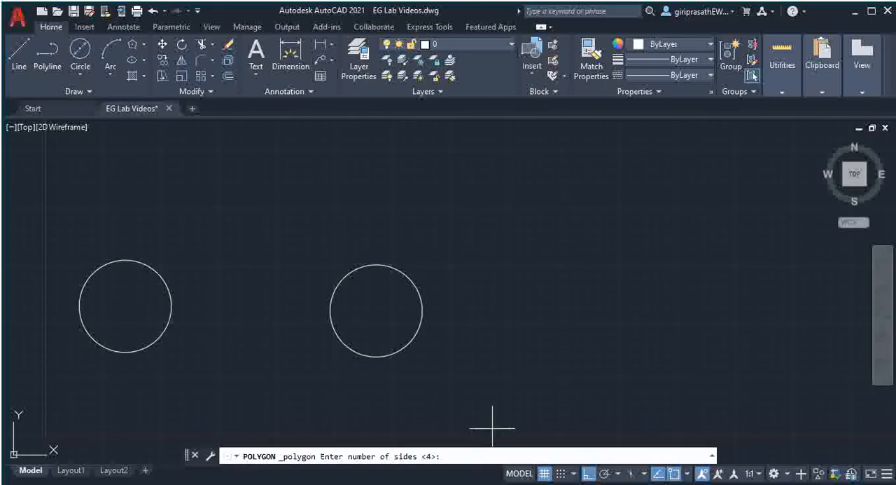
Draw a six-sided polygon by edge with 40-unit edges right of the circles
{"action": "type", "text": "6"}
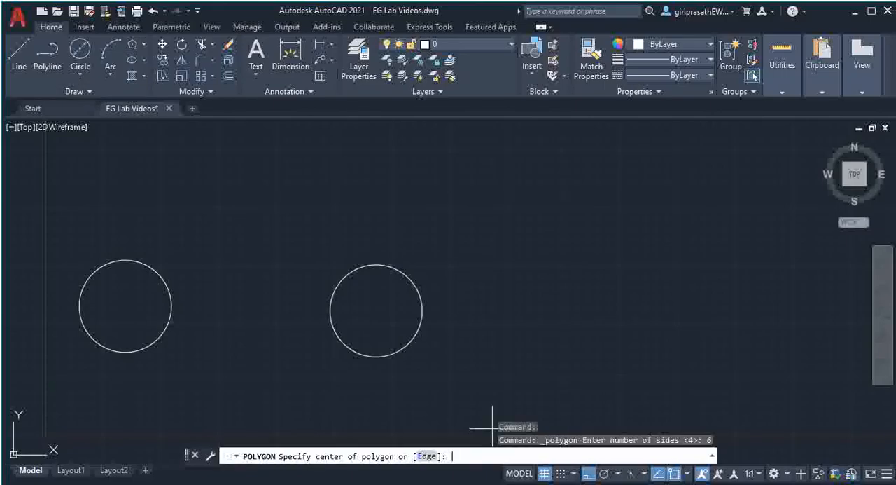
{"action": "type", "text": "E"}
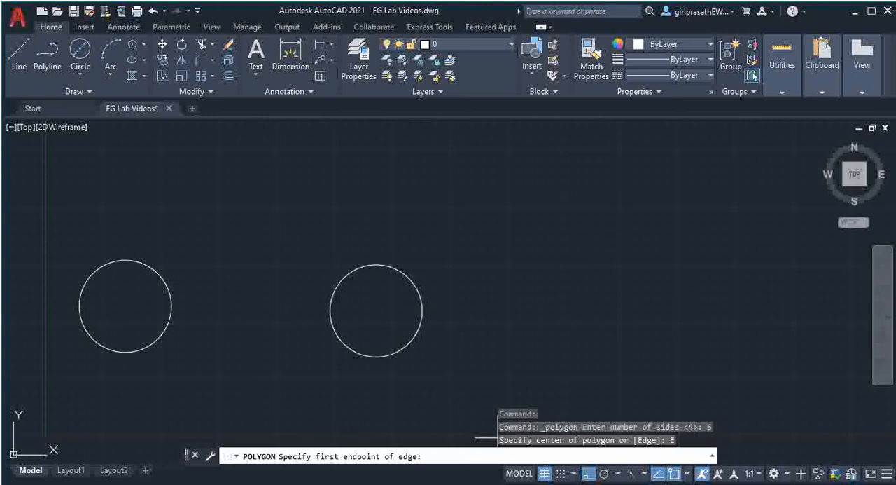
{"action": "mouse_move", "coordinate": [667, 343]}
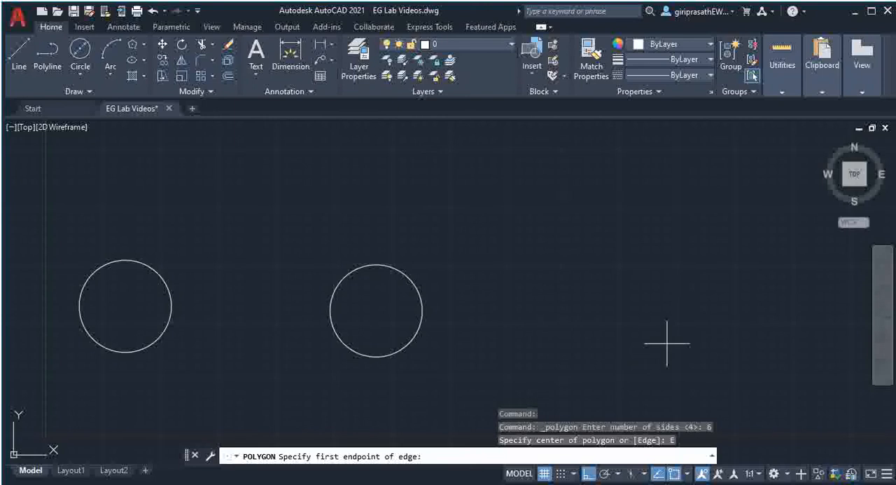
{"action": "left_click", "coordinate": [668, 343]}
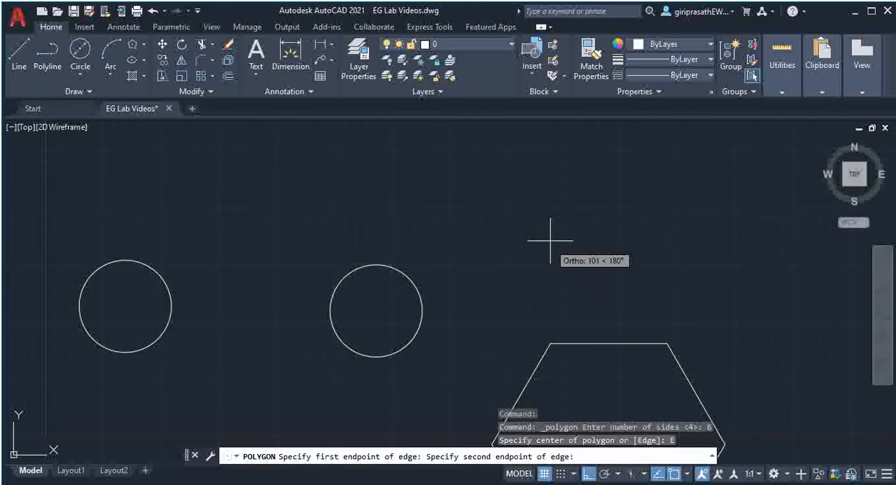
{"action": "left_click", "coordinate": [737, 267]}
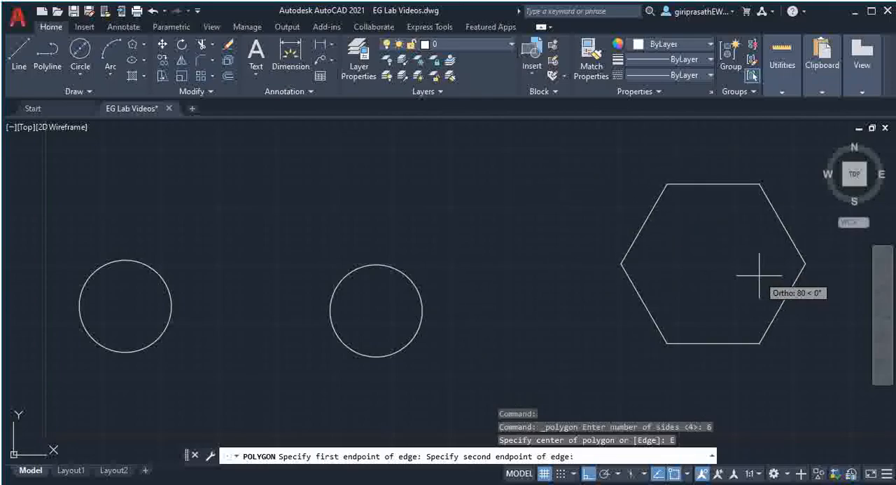
{"action": "type", "text": "40"}
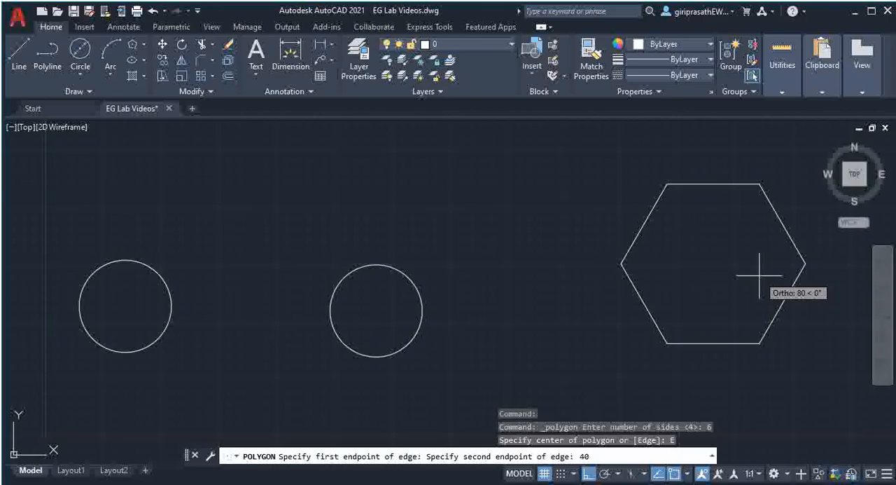
{"action": "left_click", "coordinate": [741, 279]}
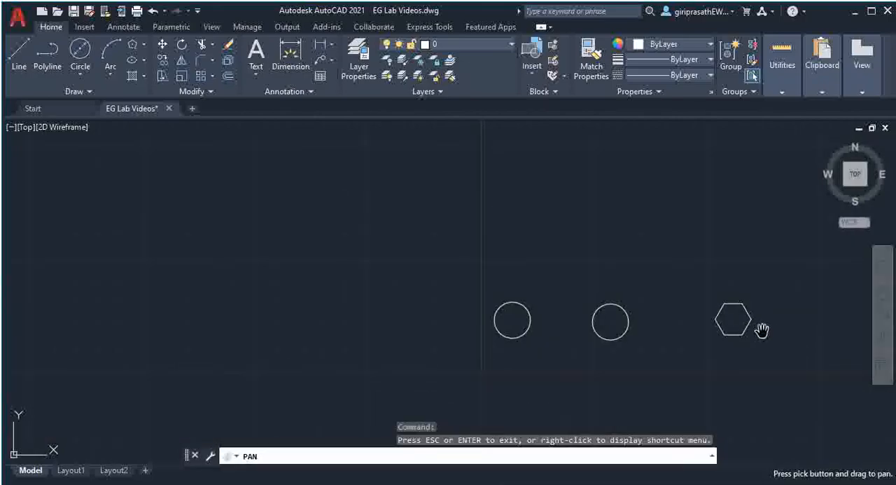
{"action": "left_click_drag", "start_coordinate": [762, 329], "coordinate": [391, 320]}
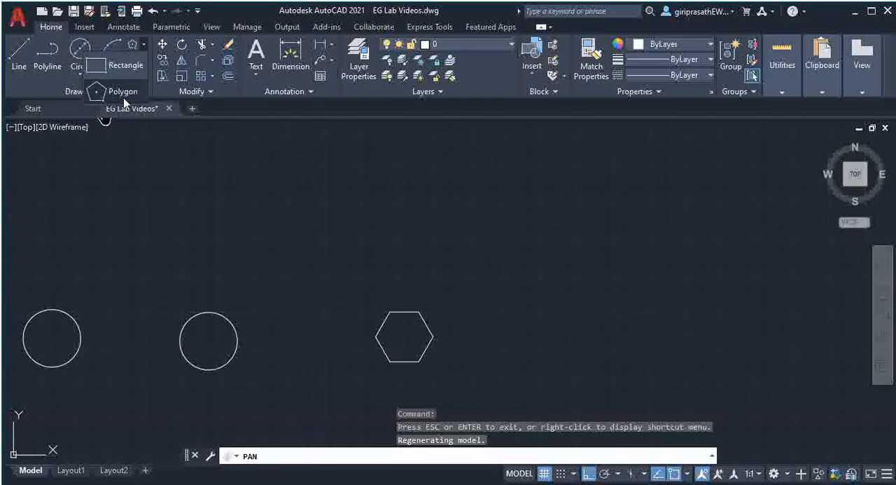
Draw a five-sided polygon by edge with 50-unit edges right of the hexagon
{"action": "left_click", "coordinate": [123, 91]}
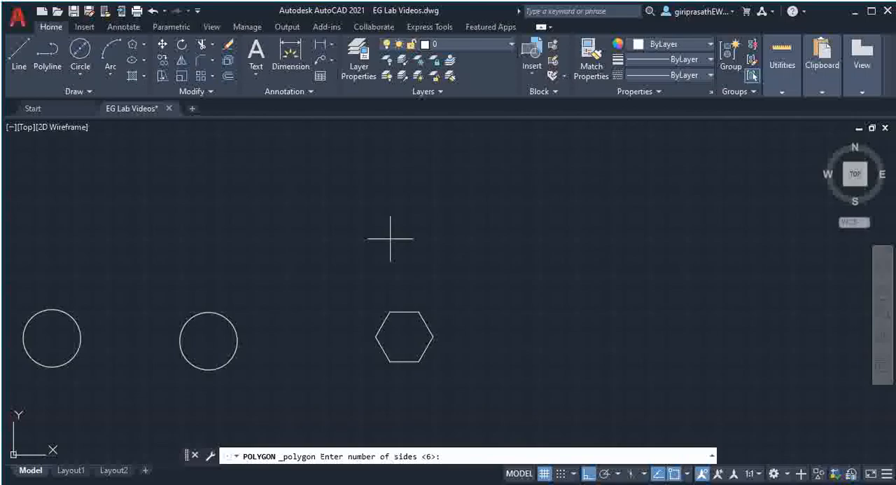
{"action": "type", "text": "5"}
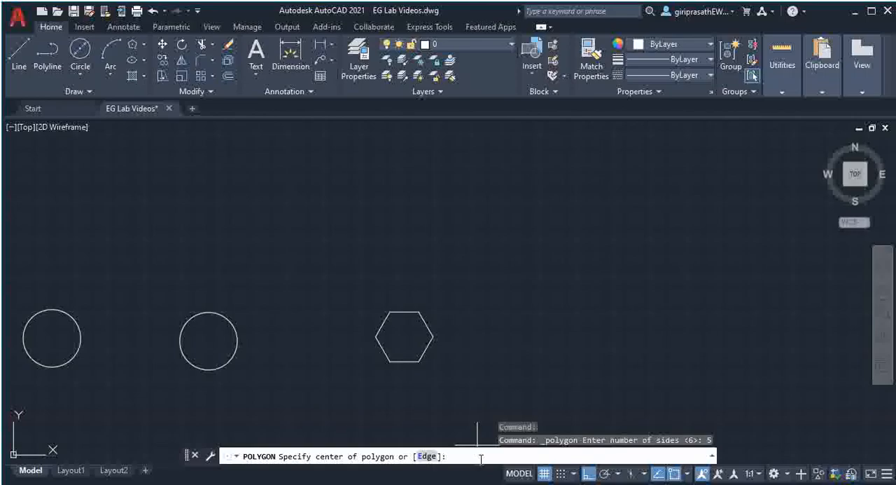
{"action": "type", "text": "E"}
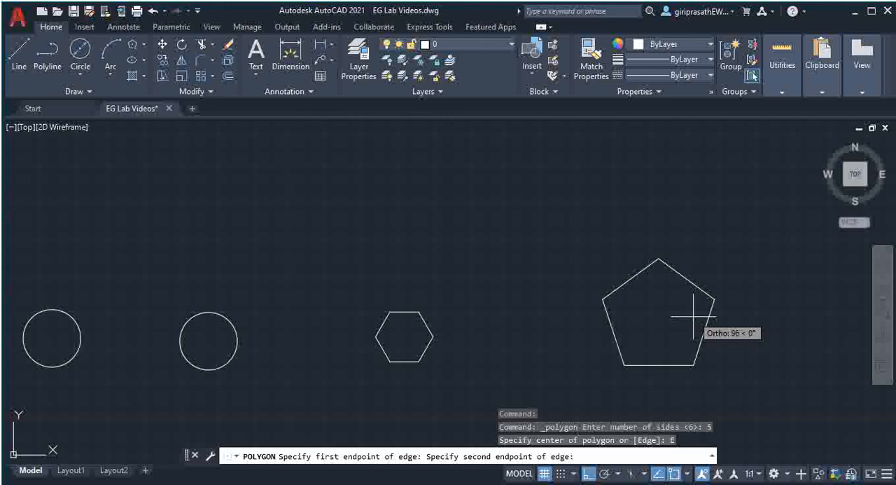
{"action": "type", "text": "5"}
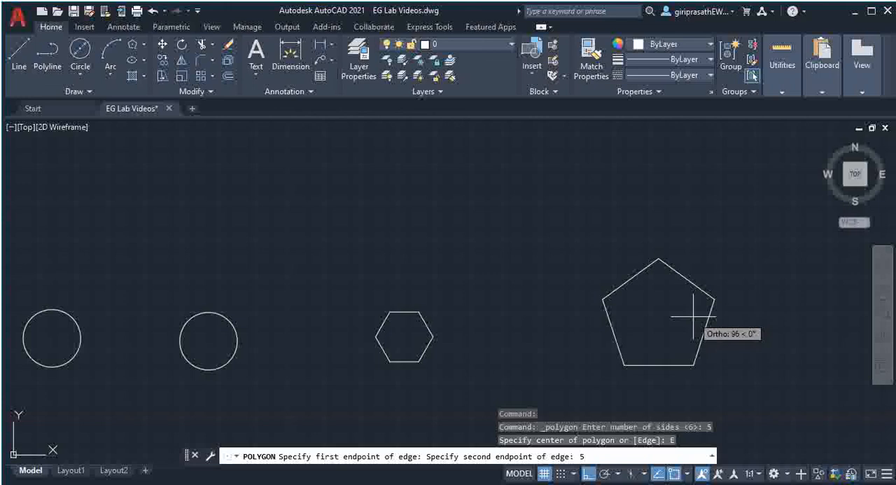
{"action": "type", "text": "0"}
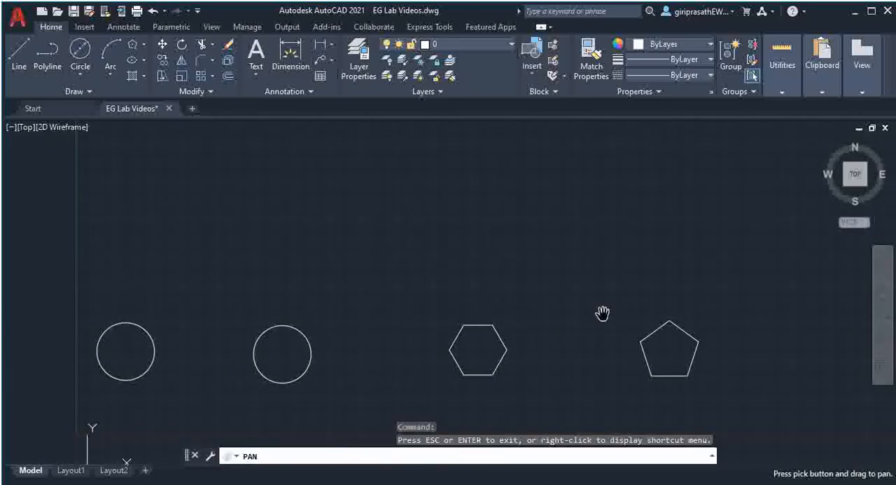
Draw vertical projectors from the circles', hexagon's and pentagon's edges and corners past the reference line
{"action": "key", "text": "Escape"}
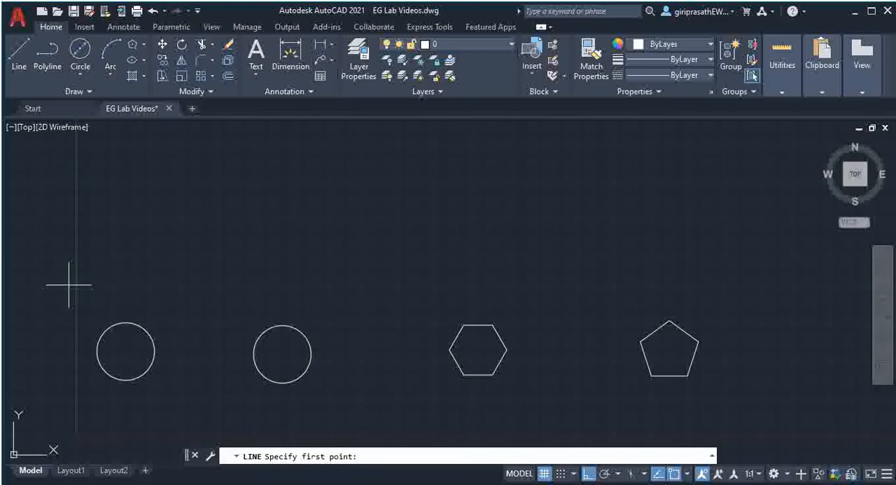
{"action": "mouse_move", "coordinate": [61, 281]}
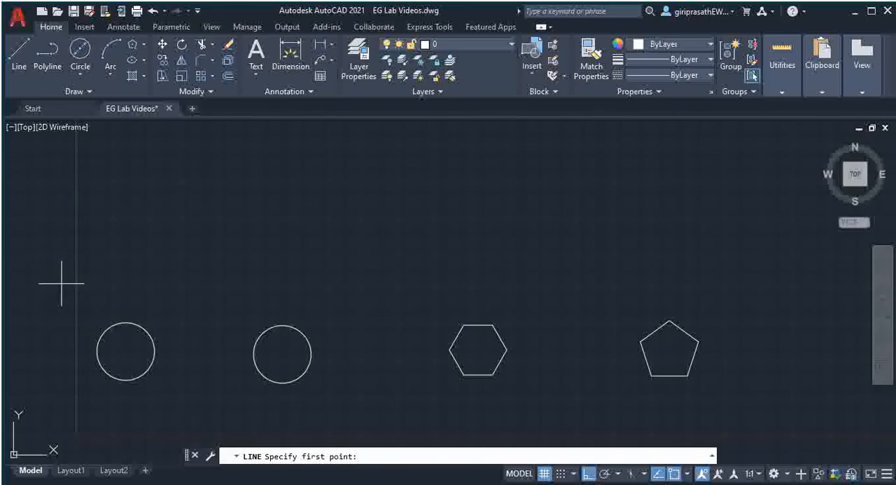
{"action": "left_click", "coordinate": [62, 283]}
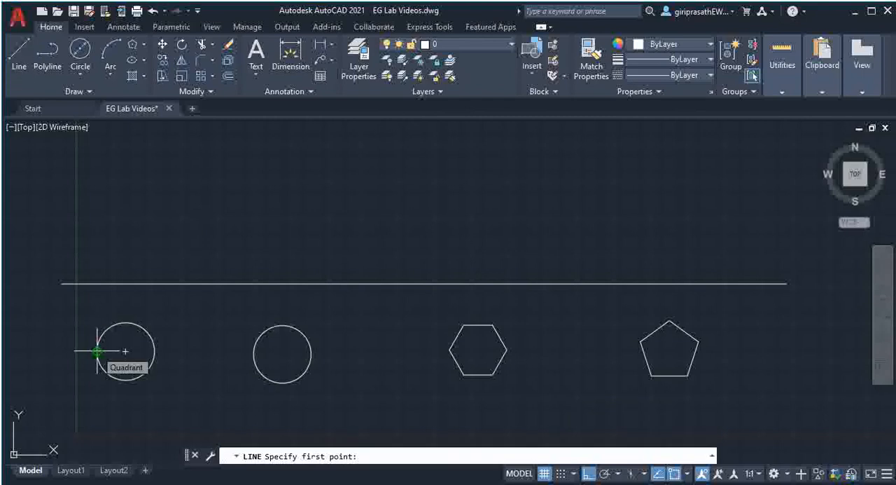
{"action": "left_click", "coordinate": [96, 352]}
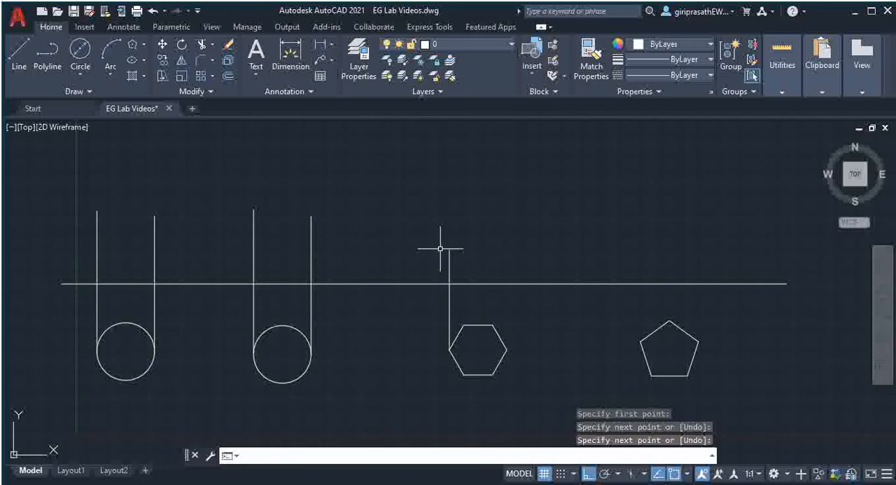
{"action": "mouse_move", "coordinate": [460, 325]}
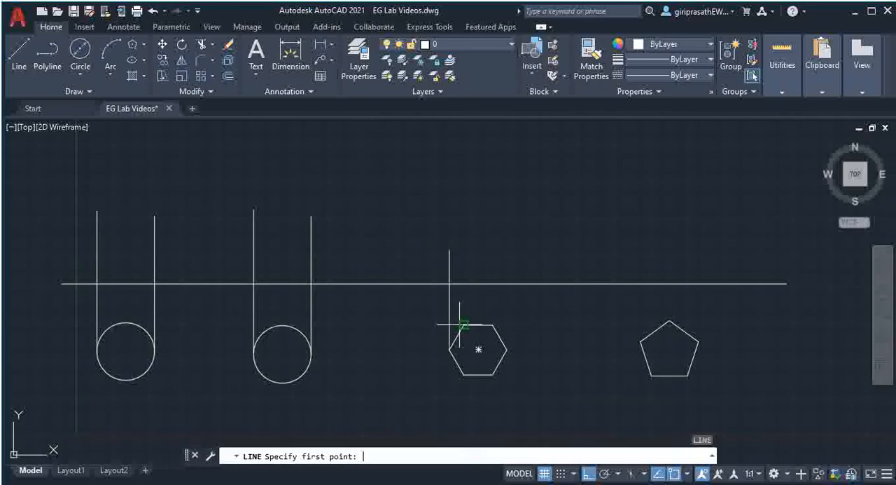
{"action": "left_click", "coordinate": [462, 324]}
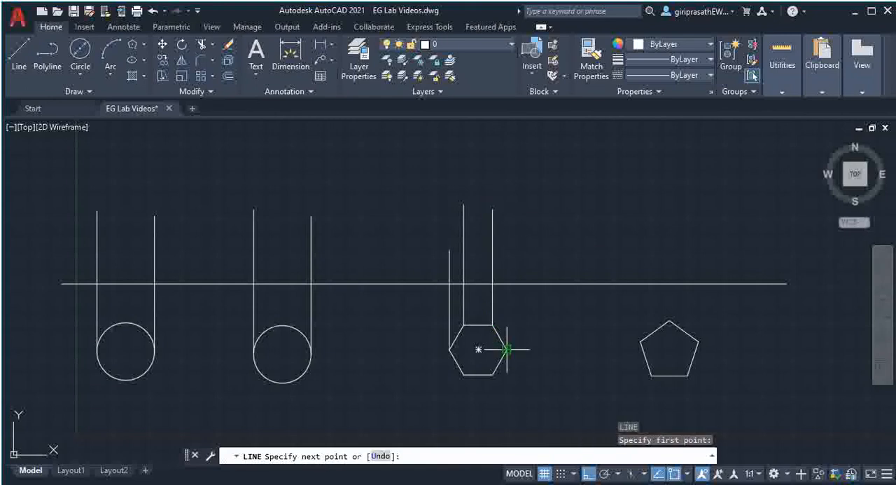
{"action": "left_click", "coordinate": [505, 349]}
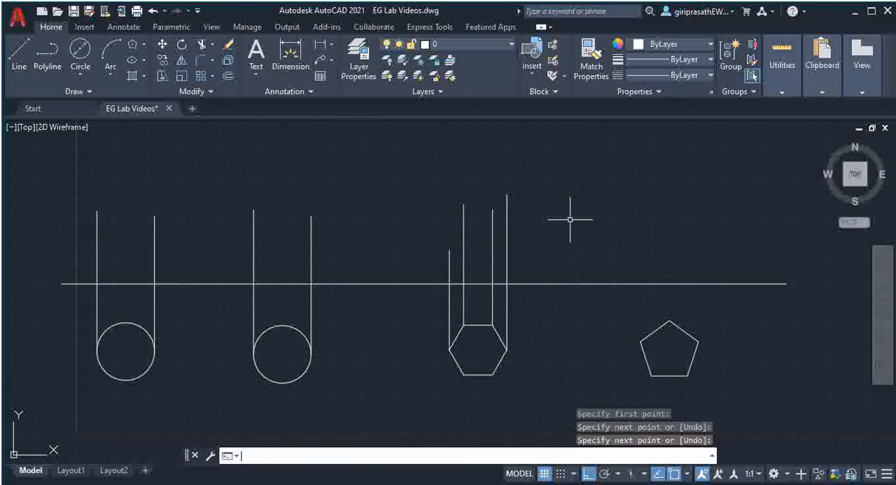
{"action": "left_click", "coordinate": [19, 57]}
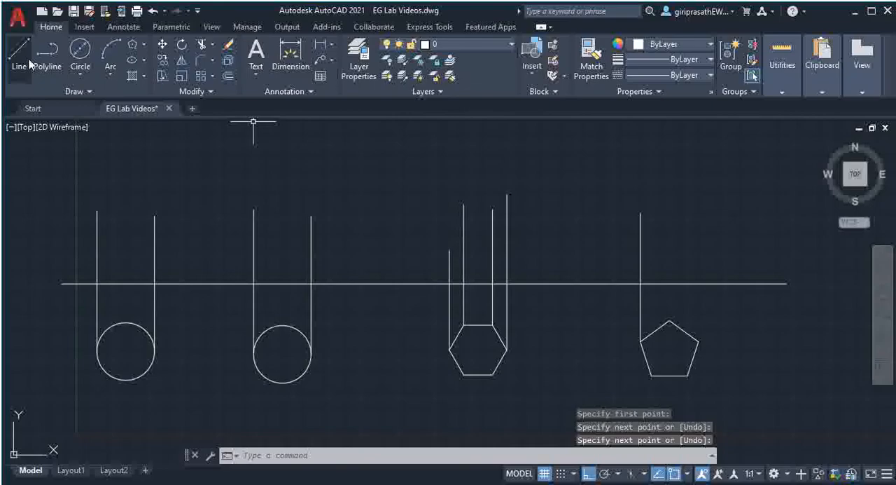
{"action": "mouse_move", "coordinate": [650, 376]}
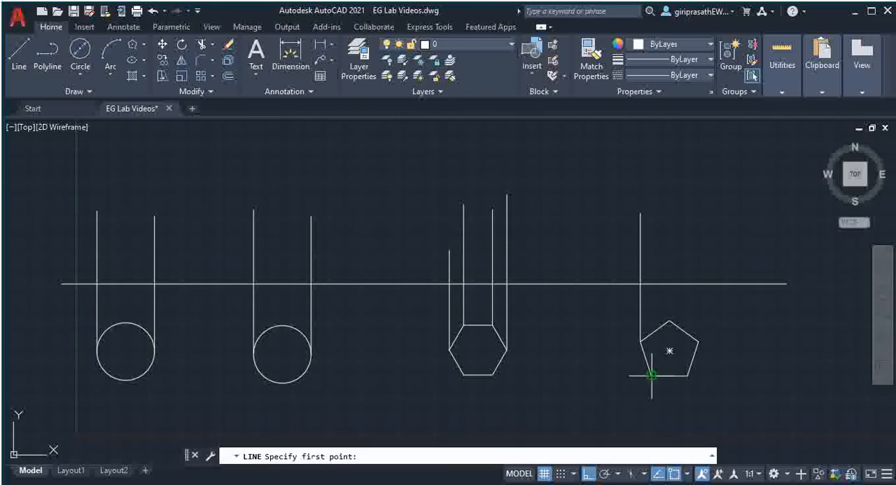
{"action": "left_click", "coordinate": [651, 375]}
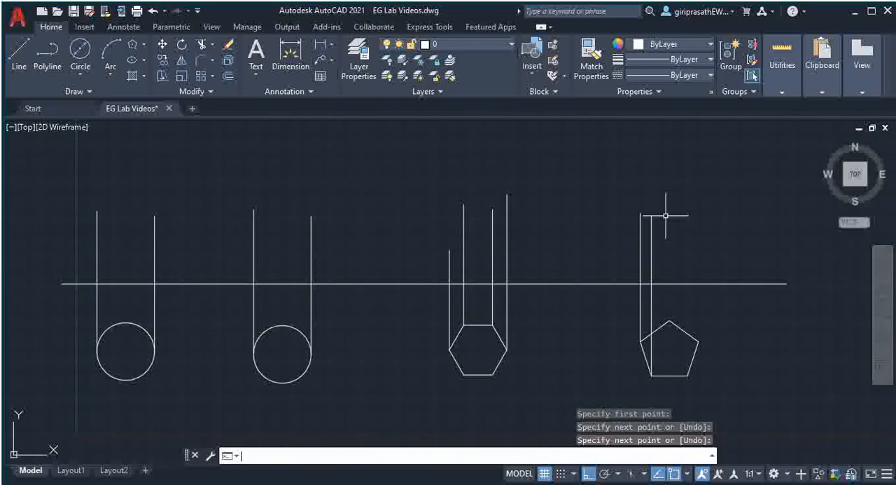
{"action": "left_click", "coordinate": [666, 321]}
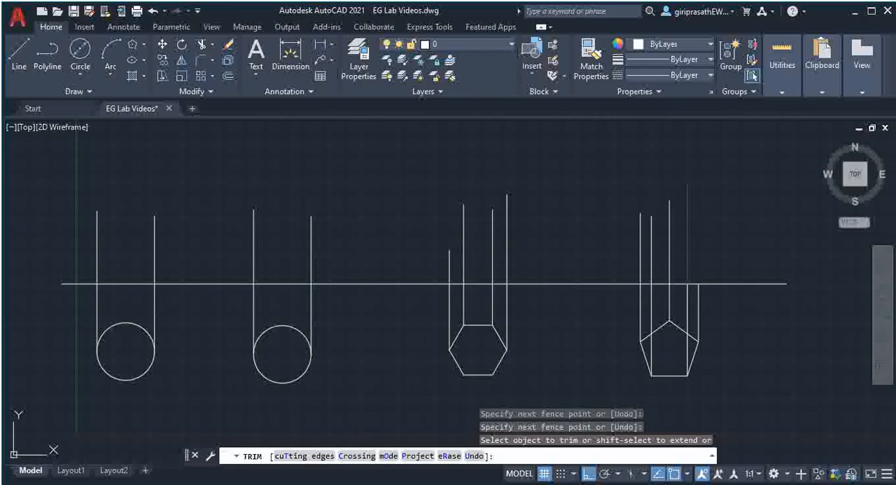
Trim the projection lines where they extend above the reference line
{"action": "left_click", "coordinate": [633, 259]}
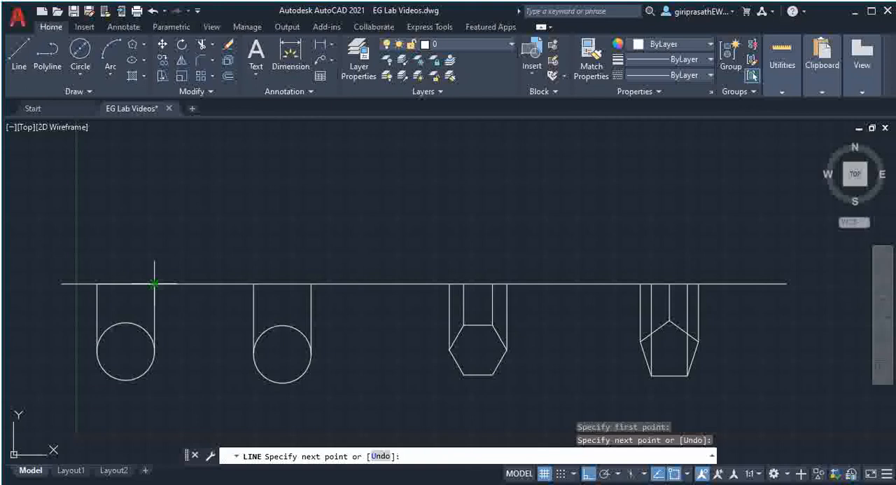
{"action": "left_click", "coordinate": [153, 282]}
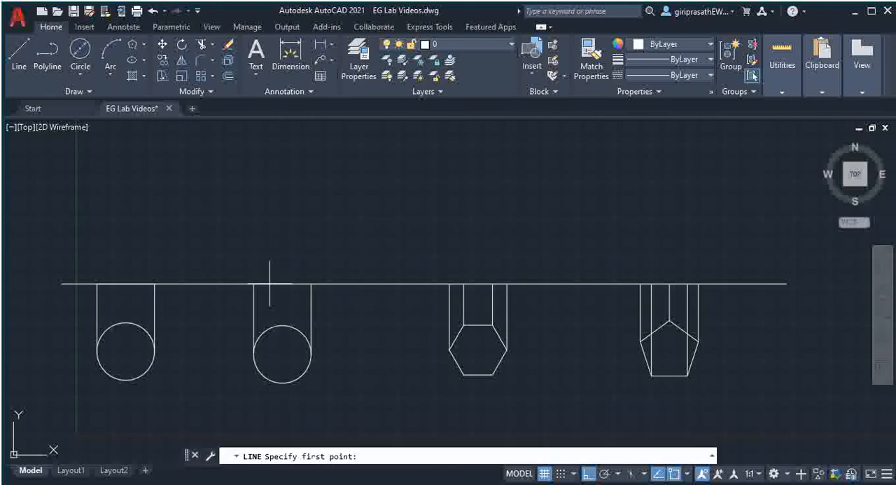
Draw vertical height lines from the reference line for the cone axis and the cylinder and prism edges
{"action": "left_click", "coordinate": [310, 284]}
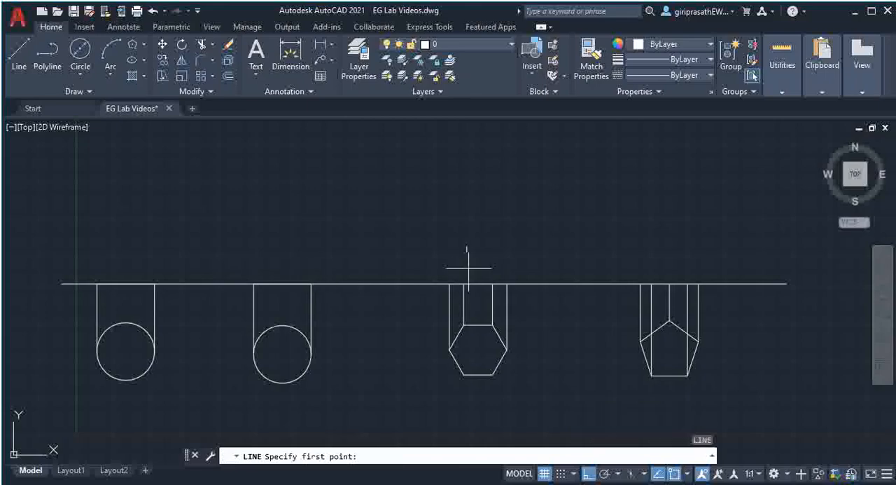
{"action": "left_click", "coordinate": [506, 283]}
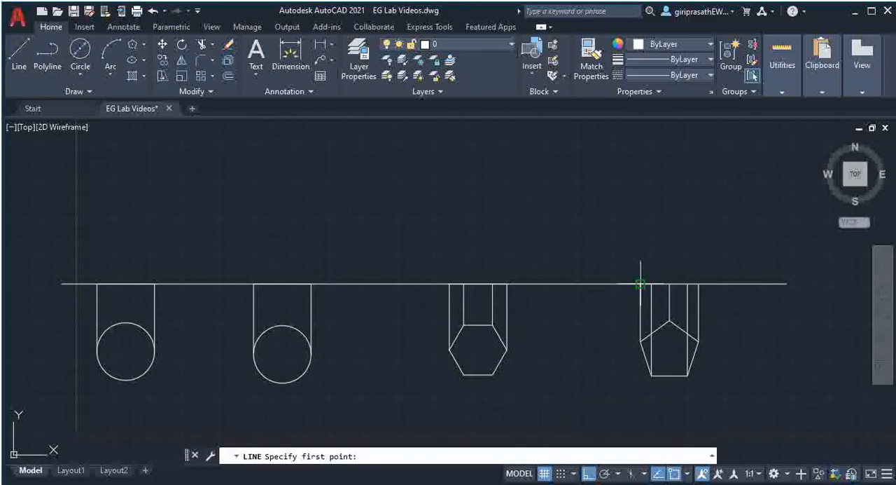
{"action": "left_click", "coordinate": [639, 283]}
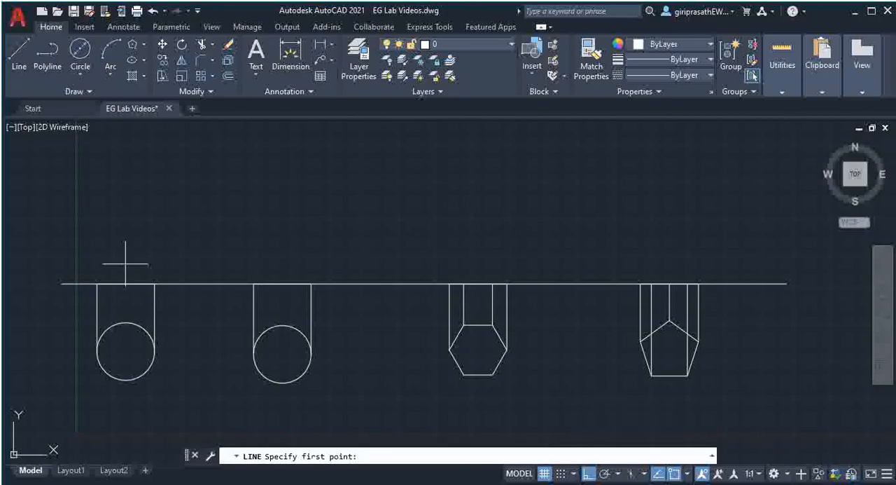
{"action": "mouse_move", "coordinate": [126, 284]}
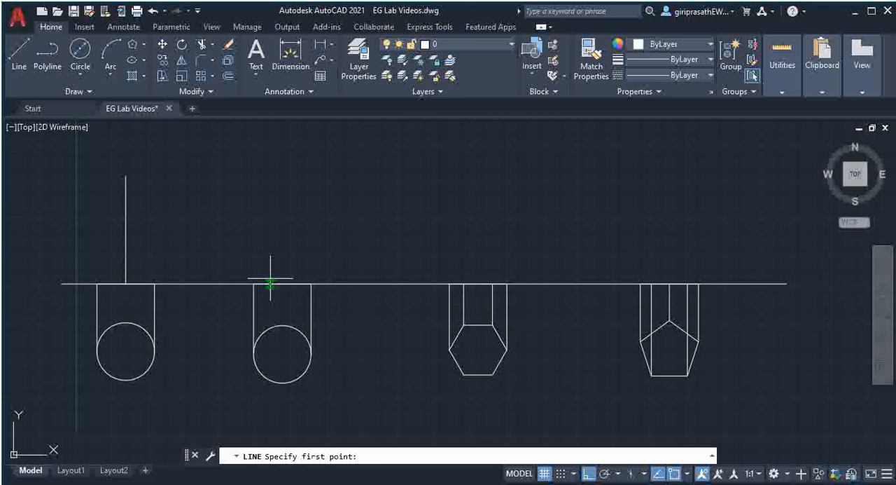
{"action": "type", "text": "15"}
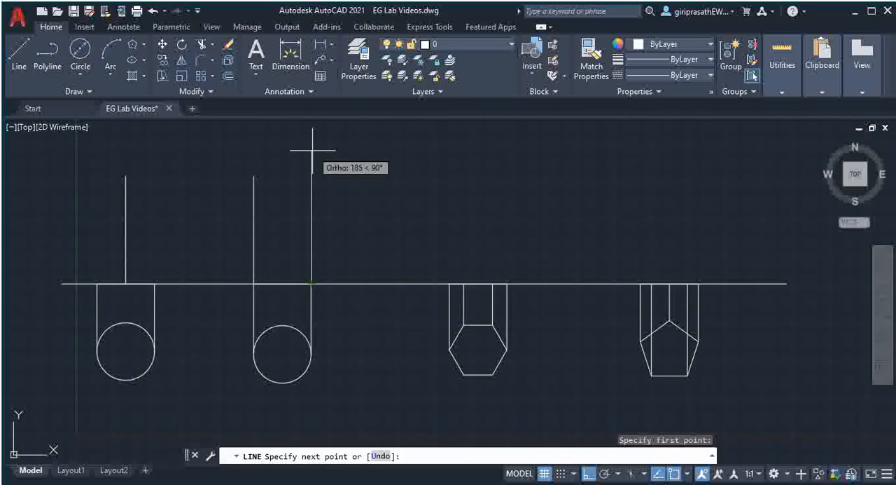
{"action": "type", "text": "150"}
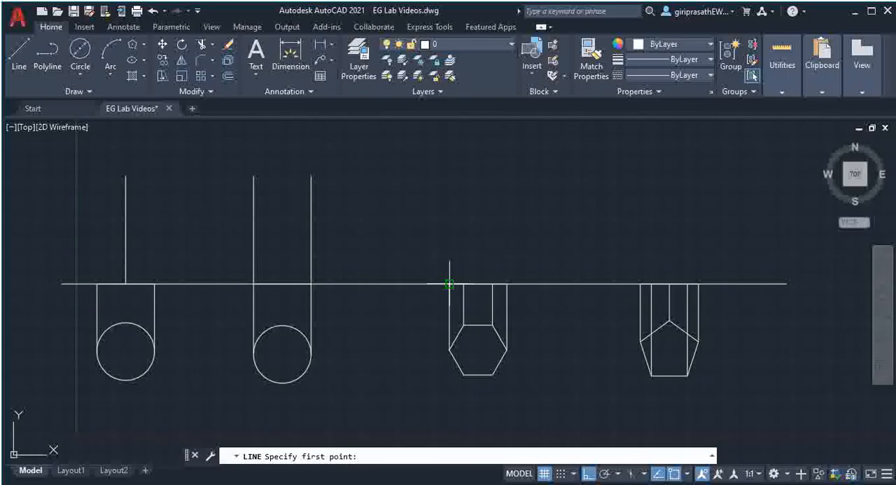
{"action": "type", "text": "15"}
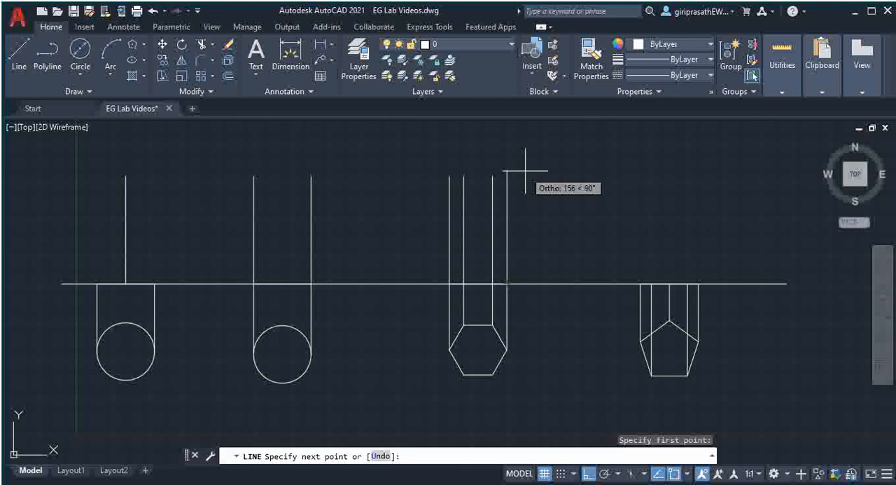
{"action": "type", "text": "15"}
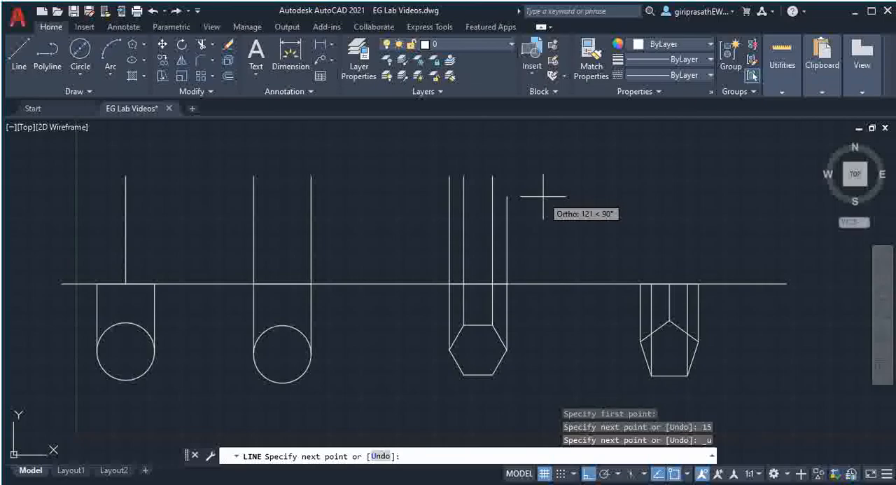
{"action": "type", "text": "1"}
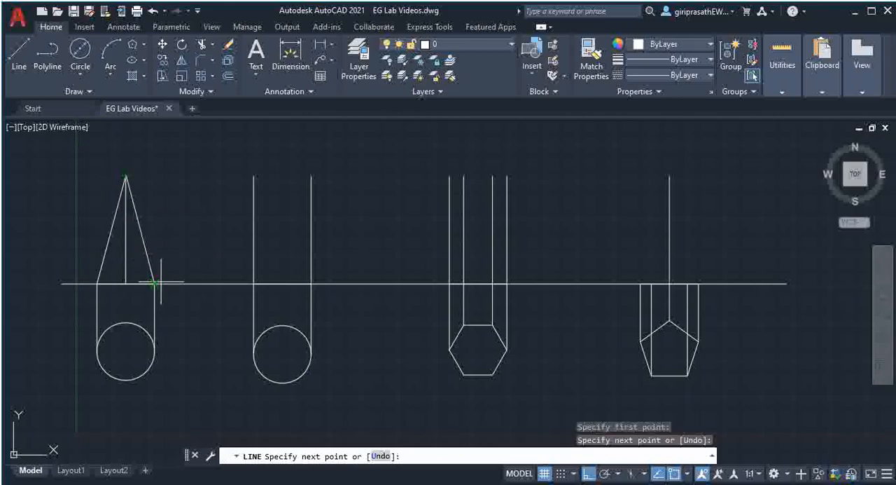
Draw the cone's slant sides, the cylinder and prism top edges, and the pyramid's slant edges
{"action": "left_click", "coordinate": [155, 284]}
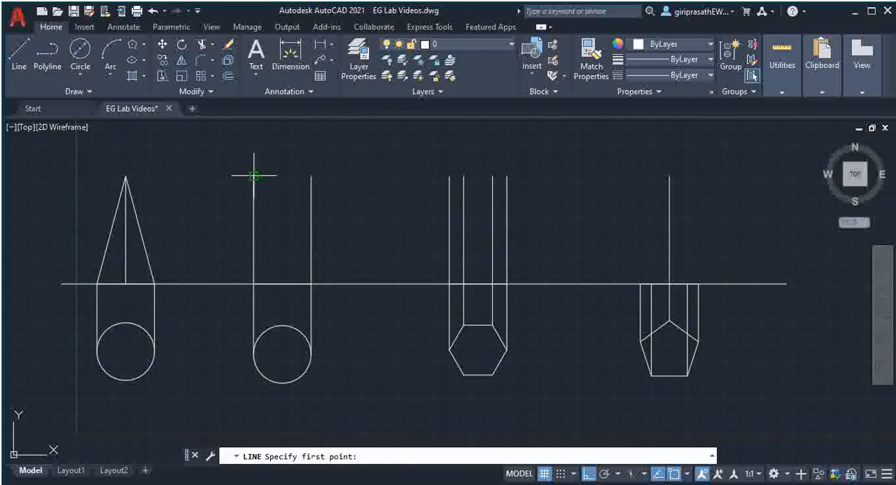
{"action": "left_click", "coordinate": [254, 175]}
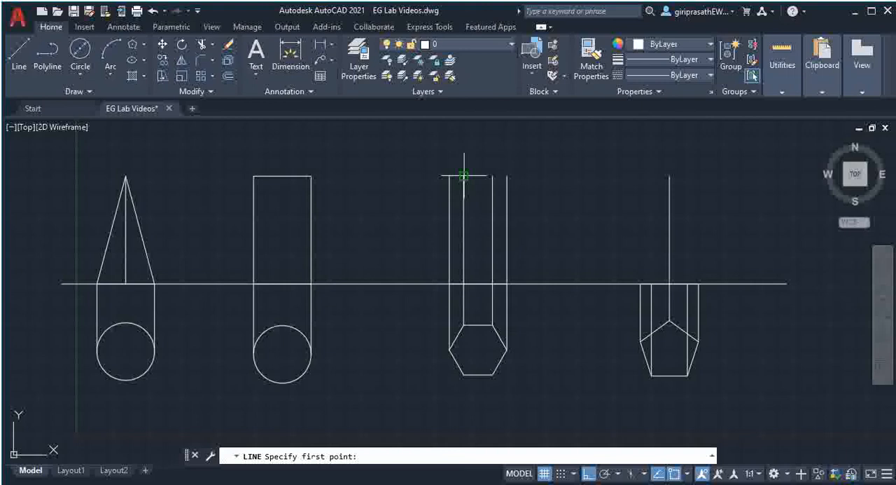
{"action": "left_click", "coordinate": [464, 175]}
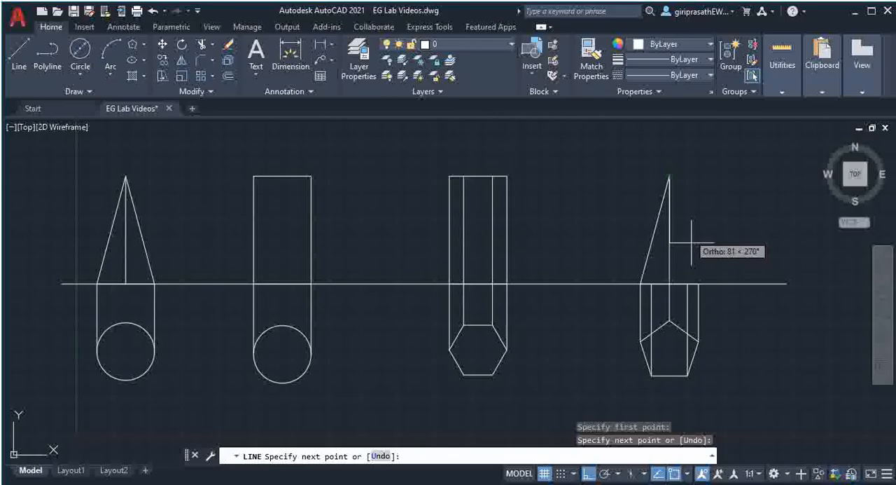
{"action": "left_click", "coordinate": [698, 283]}
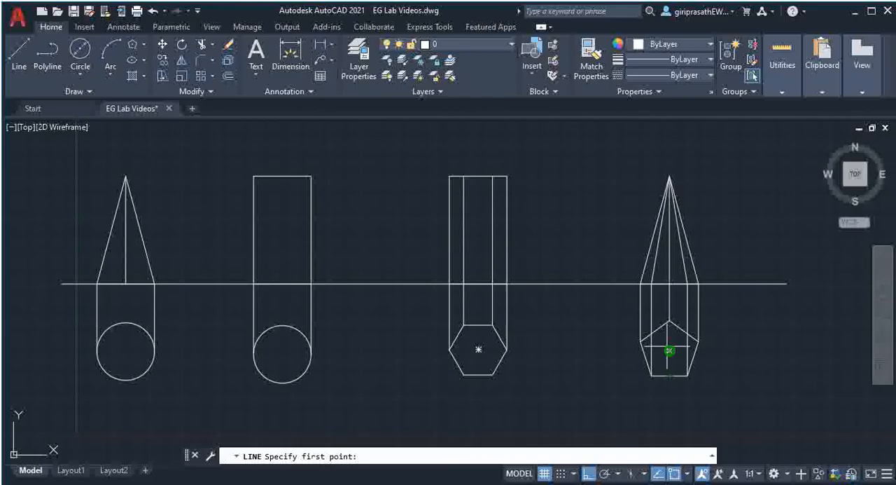
Draw lines from the pentagon's centre to each of its corners
{"action": "left_click", "coordinate": [669, 351]}
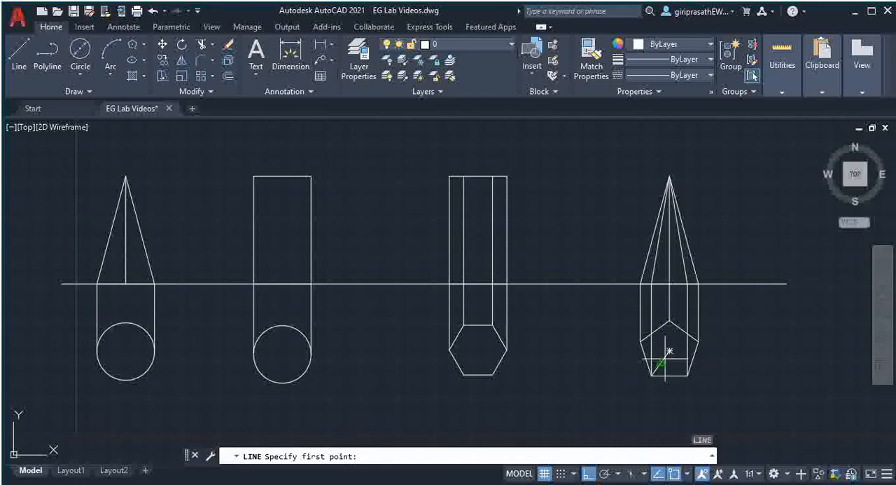
{"action": "left_click", "coordinate": [668, 365]}
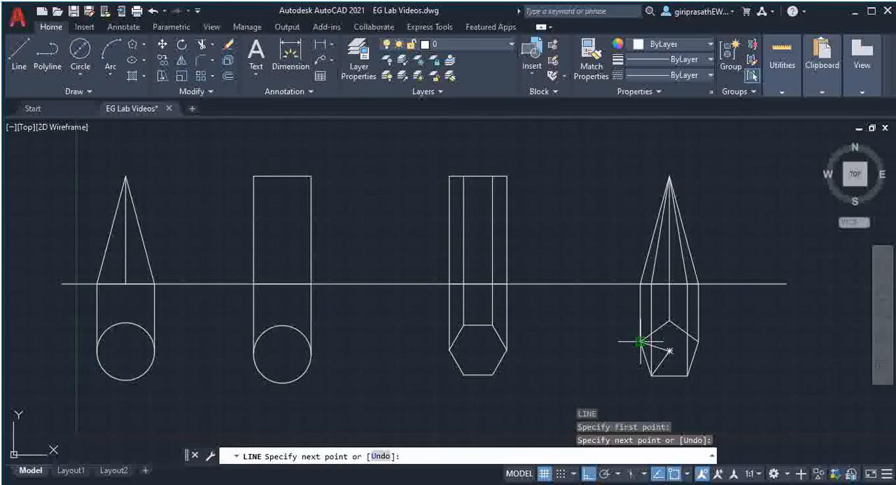
{"action": "left_click", "coordinate": [639, 342]}
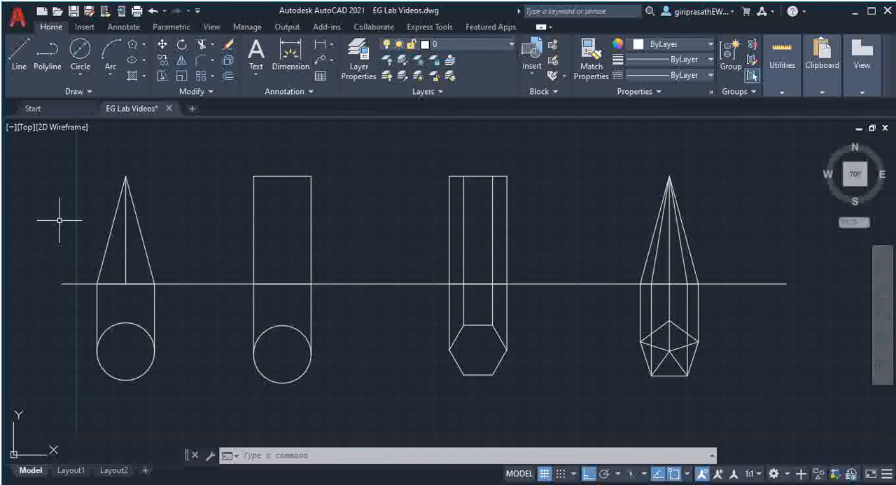
{"action": "mouse_move", "coordinate": [217, 347]}
{"action": "type", "text": "70"}
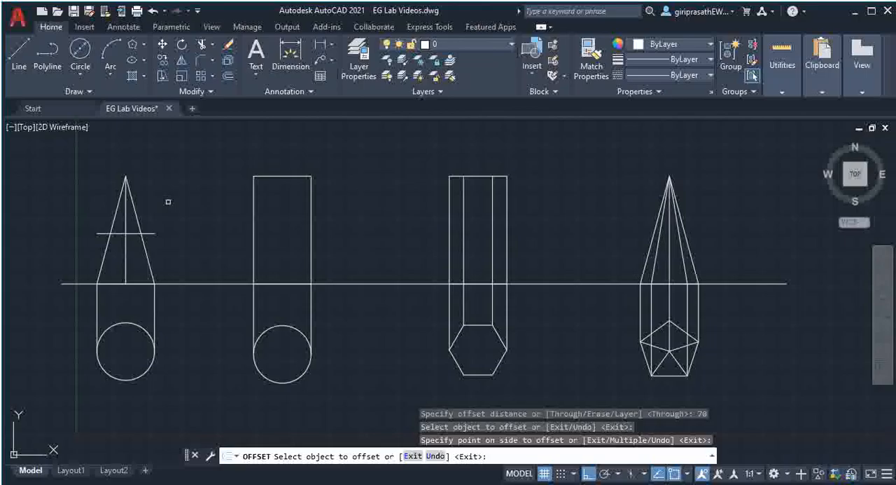
Offset the reference line 70 units toward the cone to form the section line
{"action": "key", "text": "Escape"}
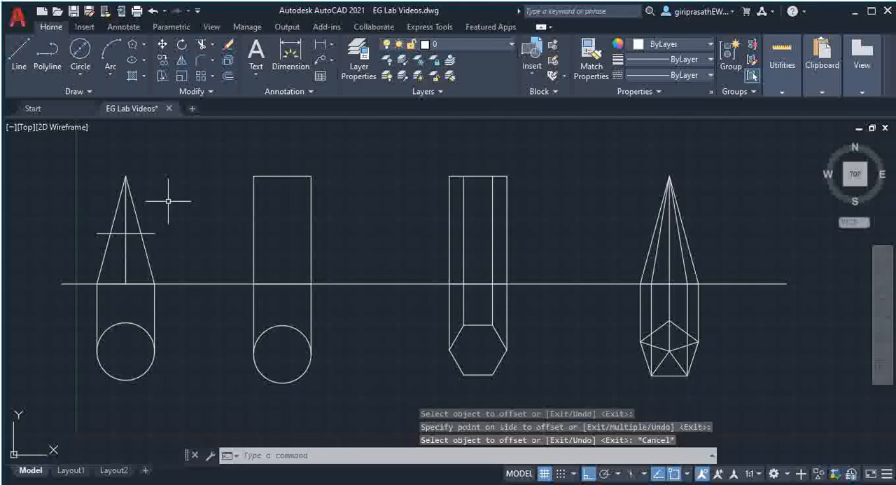
{"action": "left_click", "coordinate": [227, 80]}
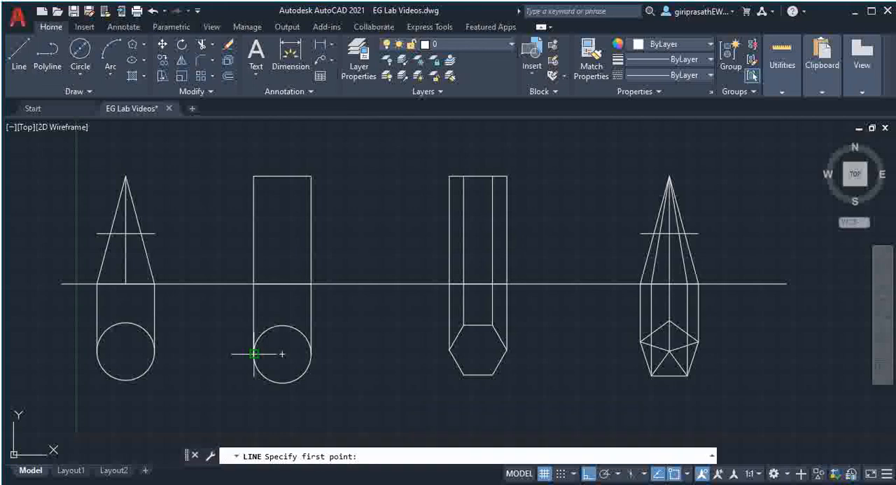
Draw horizontal cutting lines across the cylinder's circle and the hexagon's top view
{"action": "left_click", "coordinate": [254, 353]}
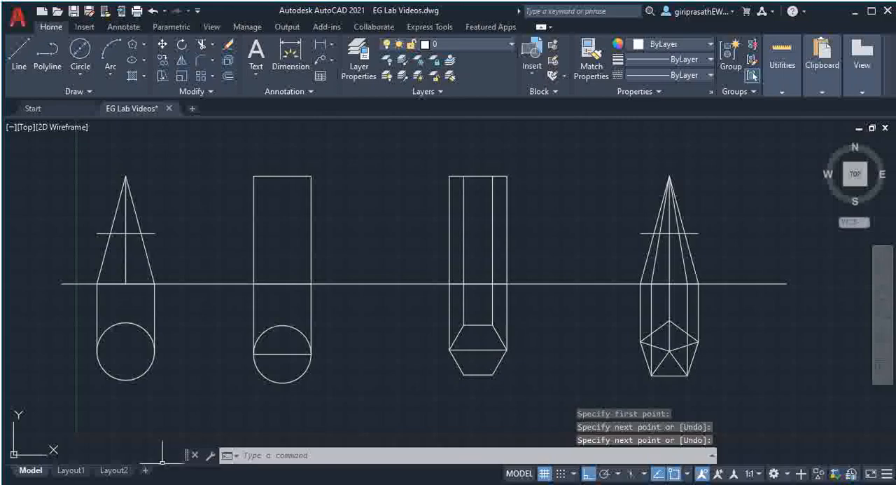
{"action": "key", "text": "alt+tab"}
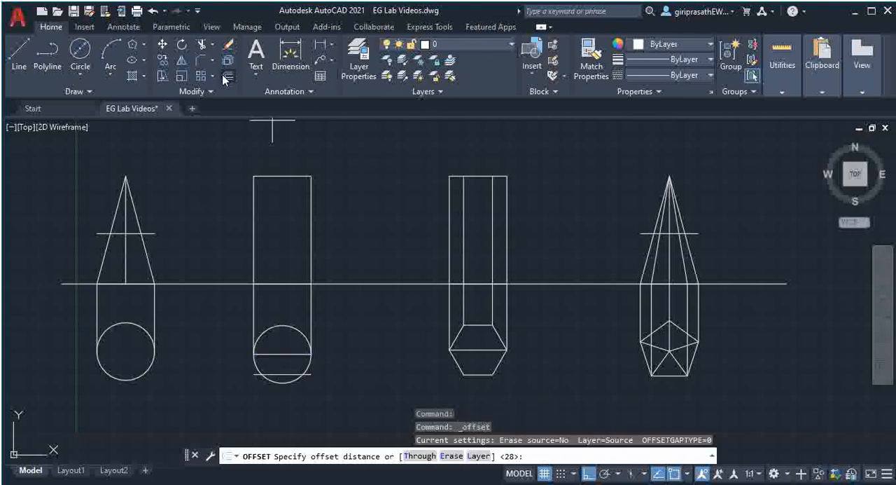
Offset by 20 and start a vertical projector down from the cone's cutting plane
{"action": "type", "text": "20"}
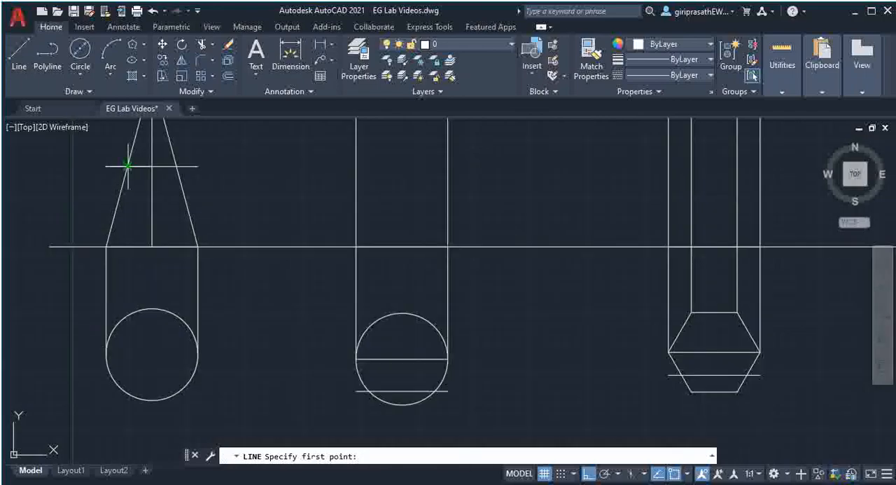
{"action": "left_click", "coordinate": [126, 427]}
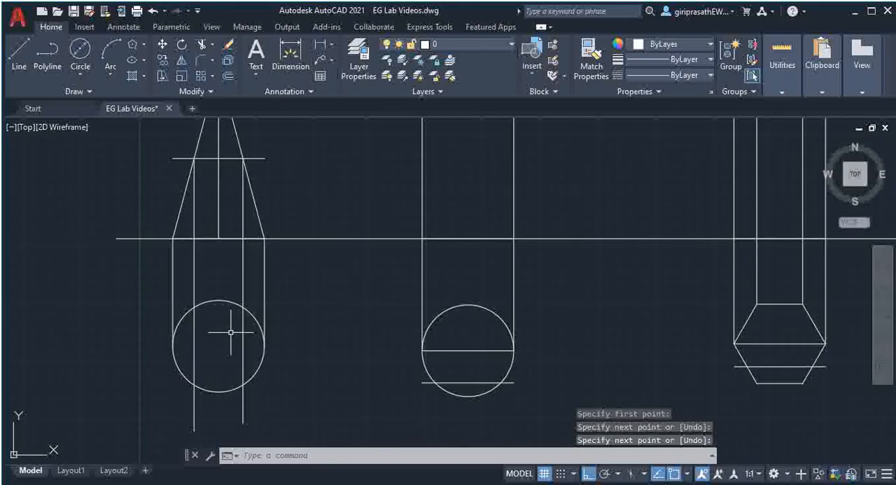
{"action": "mouse_move", "coordinate": [79, 59]}
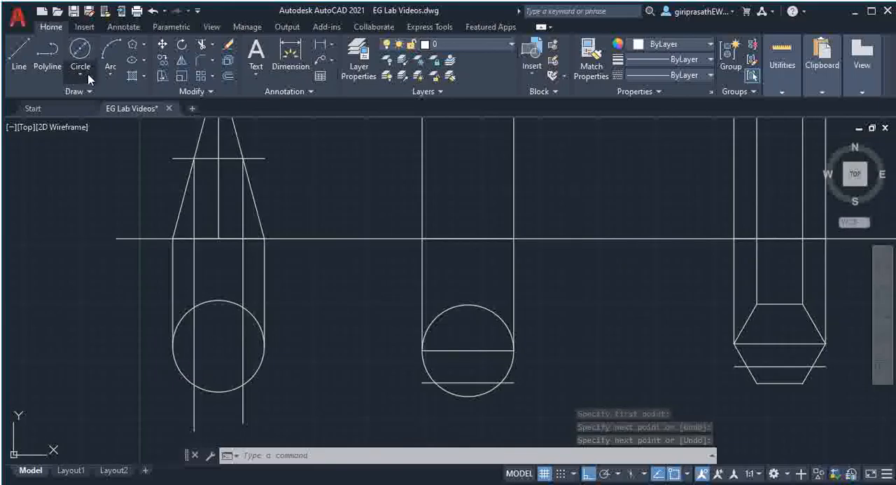
Draw a circle concentric with the cone's top view, its radius reaching the projection line
{"action": "left_click", "coordinate": [79, 53]}
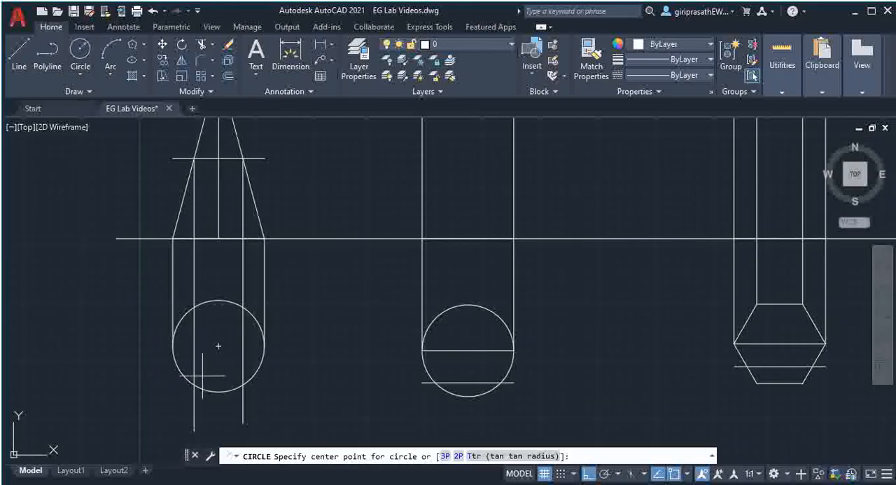
{"action": "left_click", "coordinate": [203, 347]}
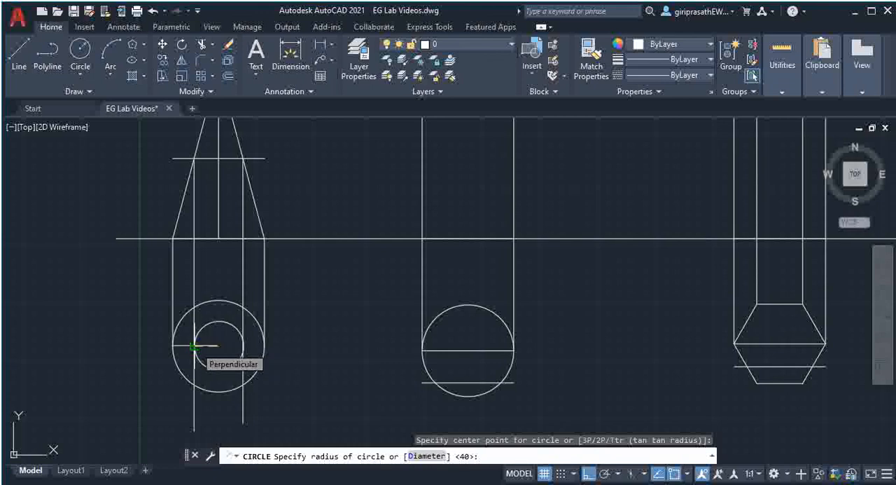
{"action": "left_click", "coordinate": [194, 347]}
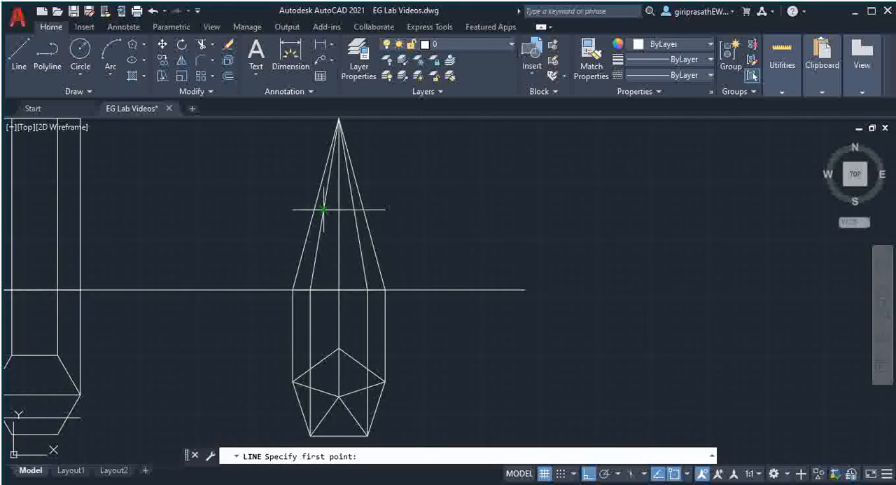
Project the pyramid's cut points from its cutting plane down into the pentagon top view
{"action": "left_click", "coordinate": [323, 438]}
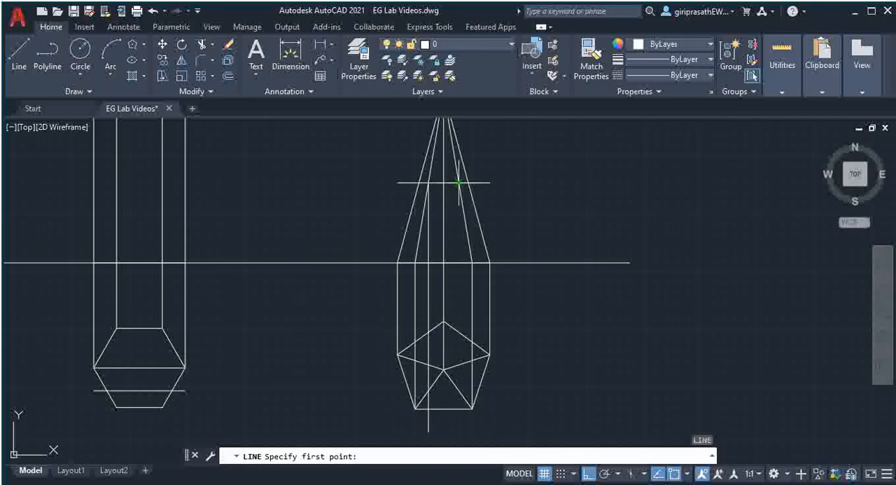
{"action": "left_click", "coordinate": [458, 185]}
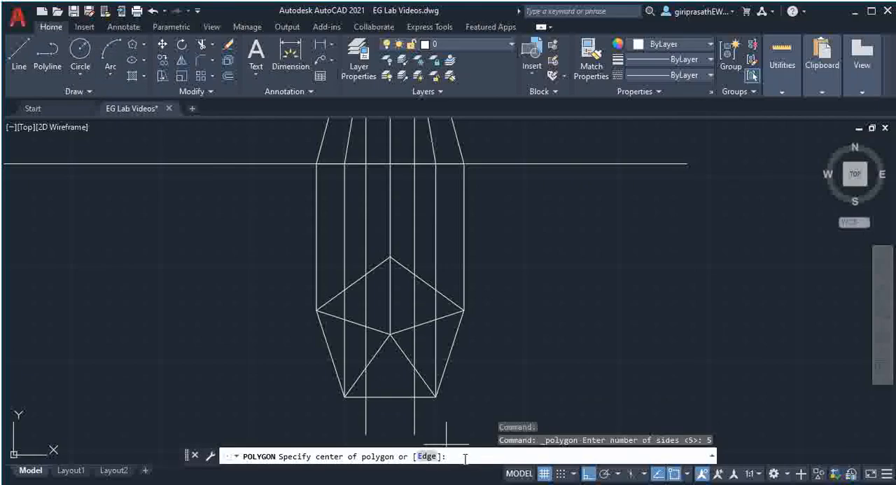
Place the inner pentagon by edge at the projected intersections and trim the excess projectors
{"action": "type", "text": "E"}
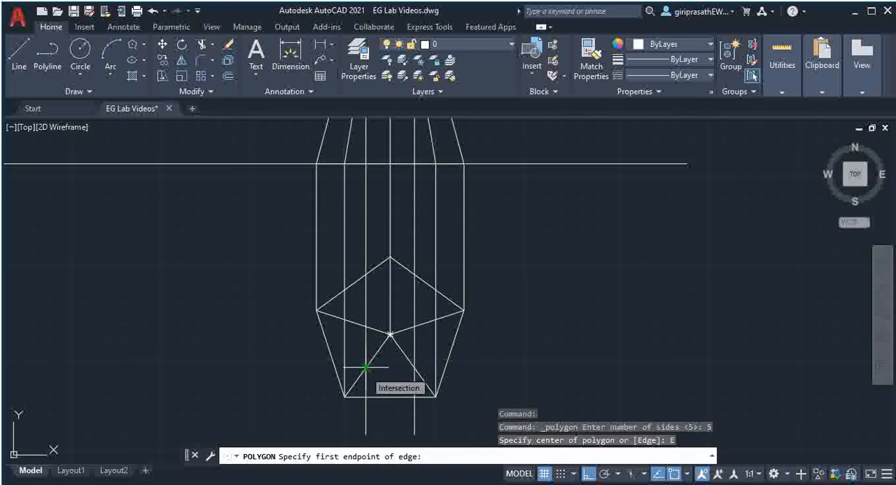
{"action": "left_click", "coordinate": [365, 367]}
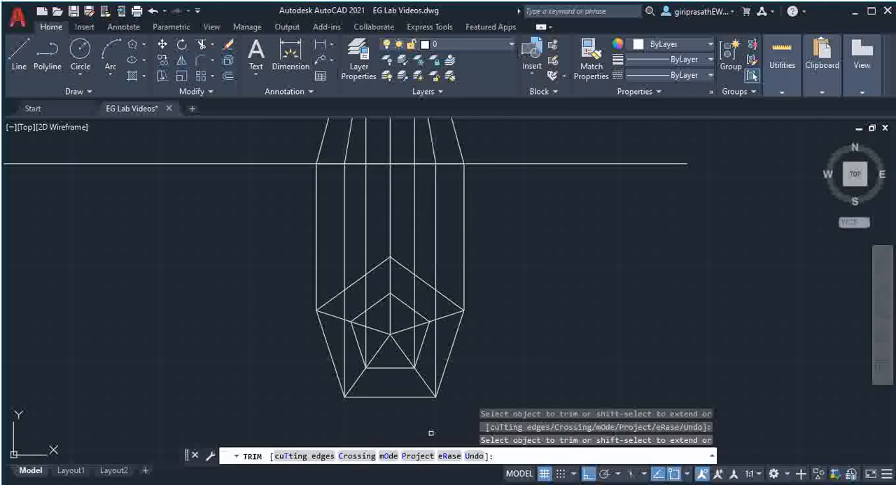
{"action": "key", "text": "escape"}
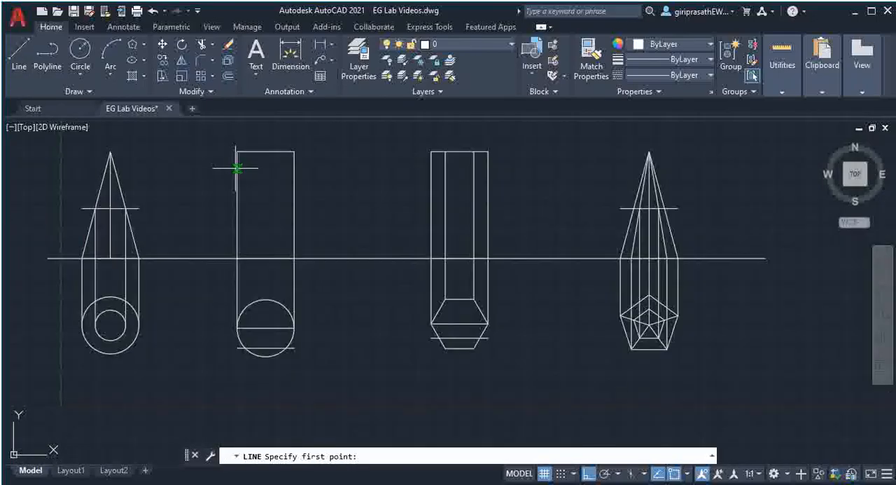
{"action": "mouse_move", "coordinate": [243, 349]}
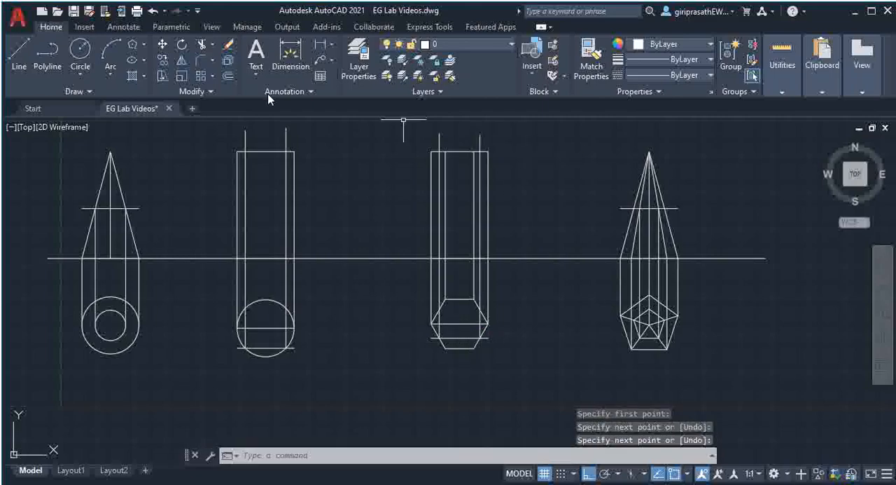
Trim the overhanging projector ends at the cylinder and prism front views
{"action": "left_click", "coordinate": [204, 44]}
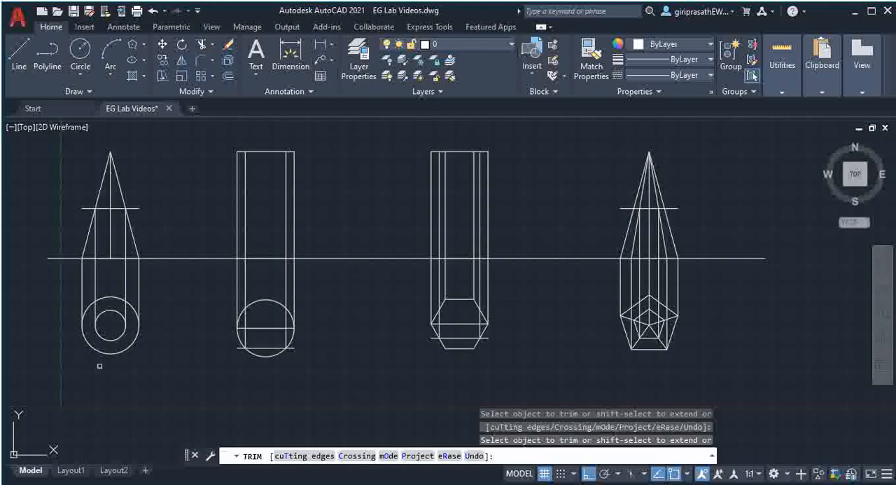
{"action": "mouse_move", "coordinate": [655, 341]}
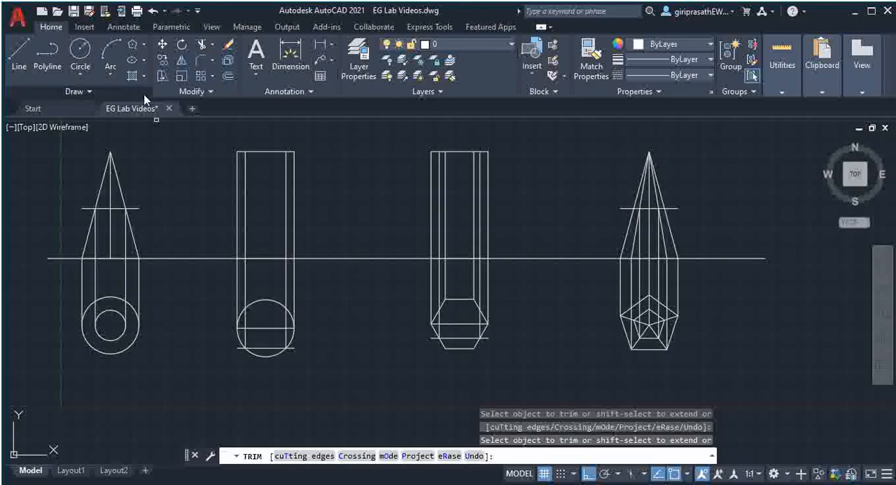
{"action": "mouse_move", "coordinate": [131, 76]}
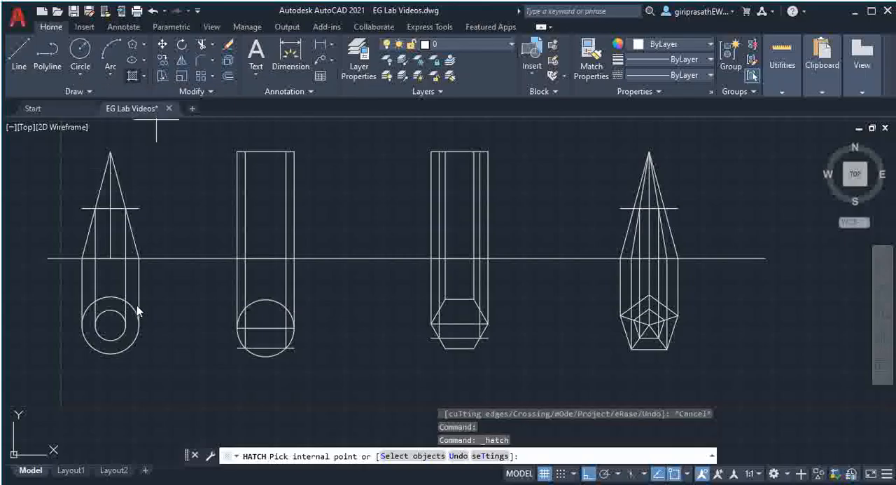
Hatch the cone and pyramid top-view sections and the cylinder and prism cut regions with ANSI31
{"action": "left_click", "coordinate": [110, 324]}
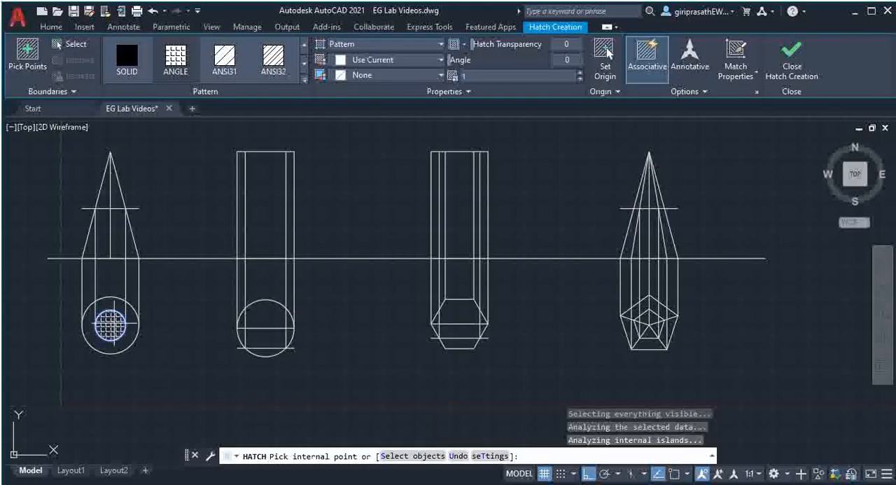
{"action": "left_click", "coordinate": [258, 206]}
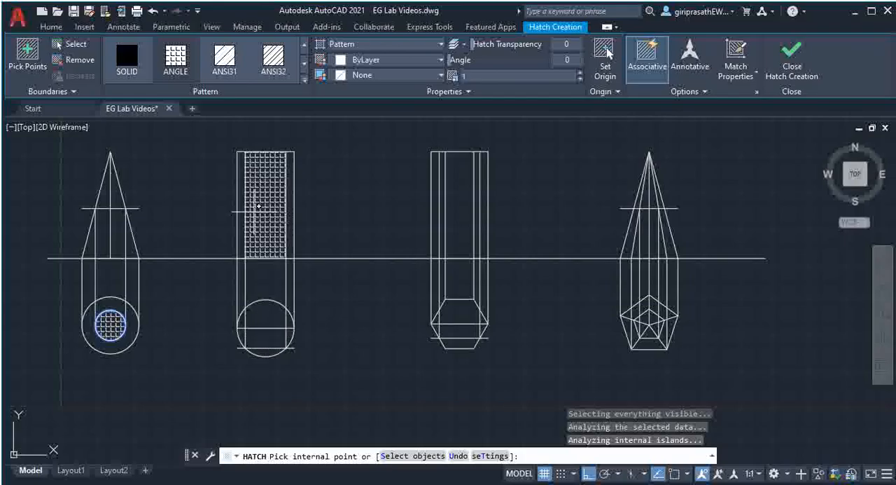
{"action": "left_click", "coordinate": [265, 205]}
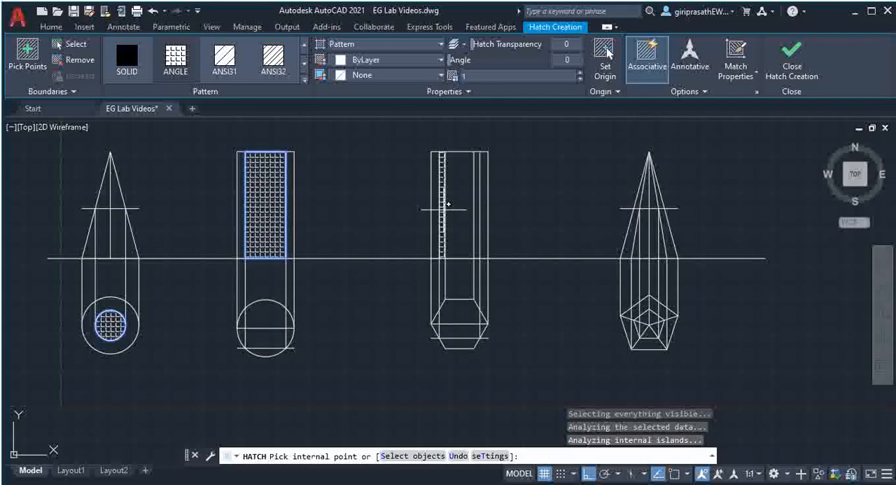
{"action": "left_click", "coordinate": [458, 203]}
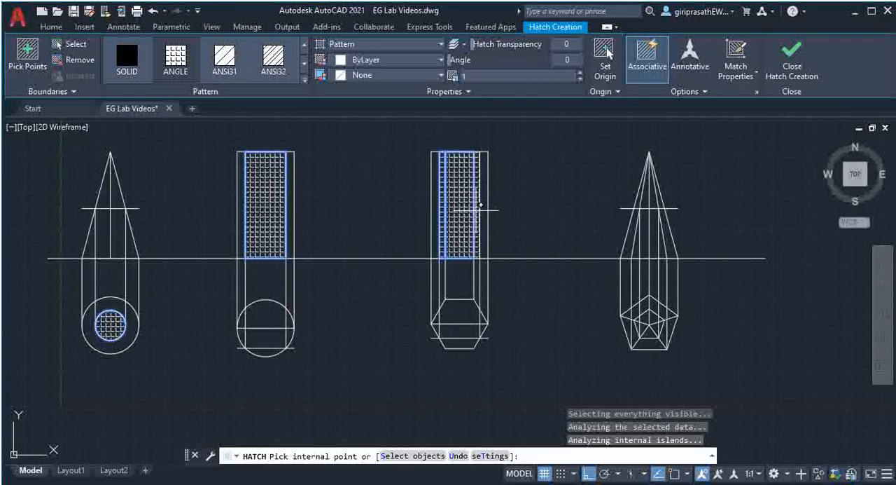
{"action": "mouse_move", "coordinate": [664, 339]}
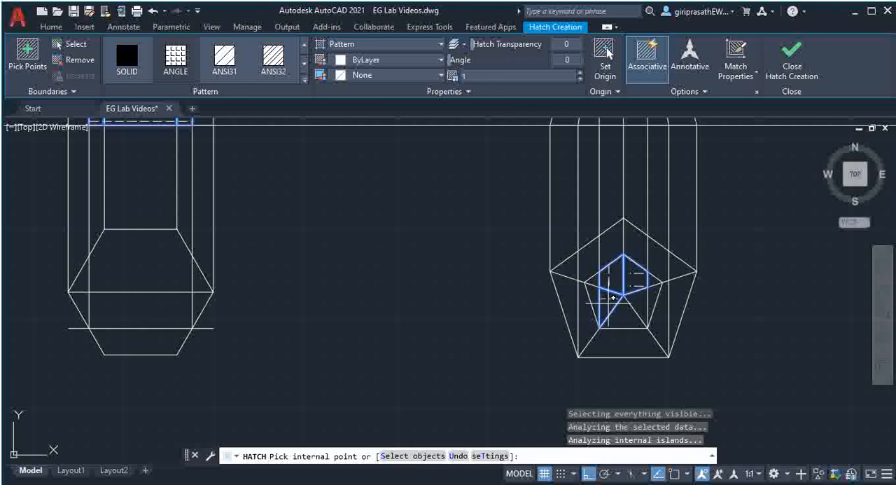
{"action": "left_click", "coordinate": [627, 302]}
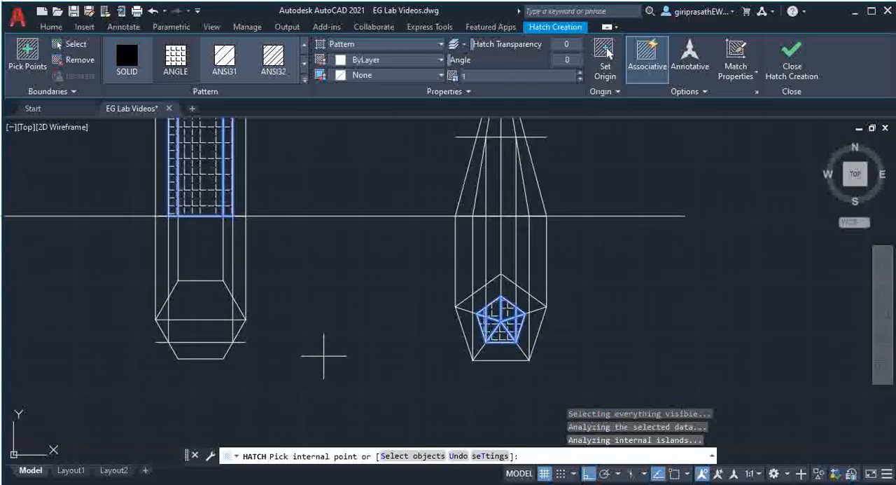
{"action": "left_click", "coordinate": [224, 59]}
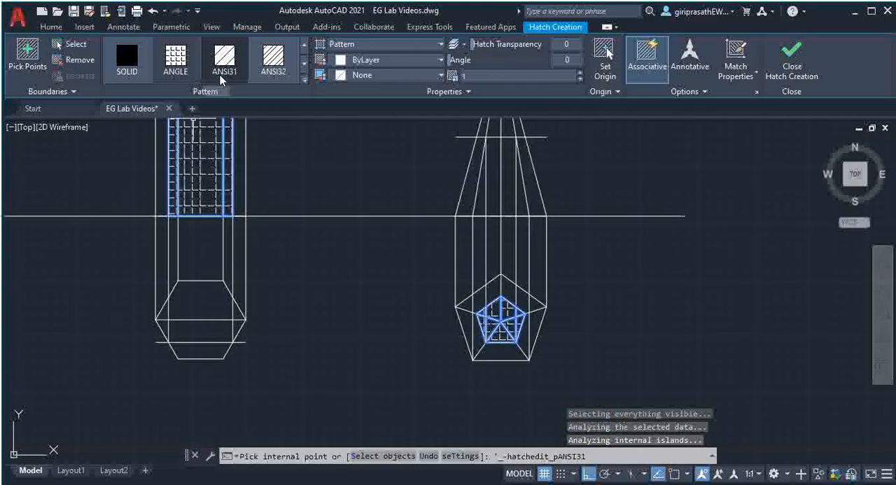
{"action": "scroll", "scroll_direction": "down", "scroll_amount": 3}
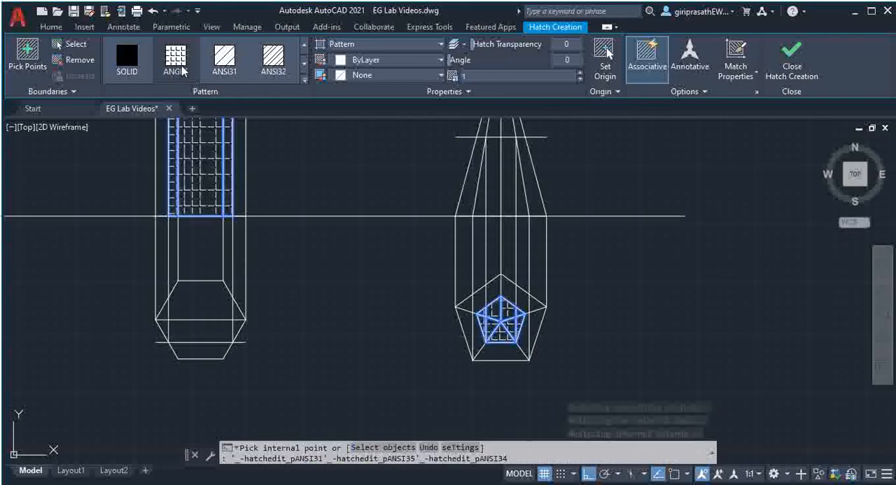
{"action": "left_click", "coordinate": [224, 59]}
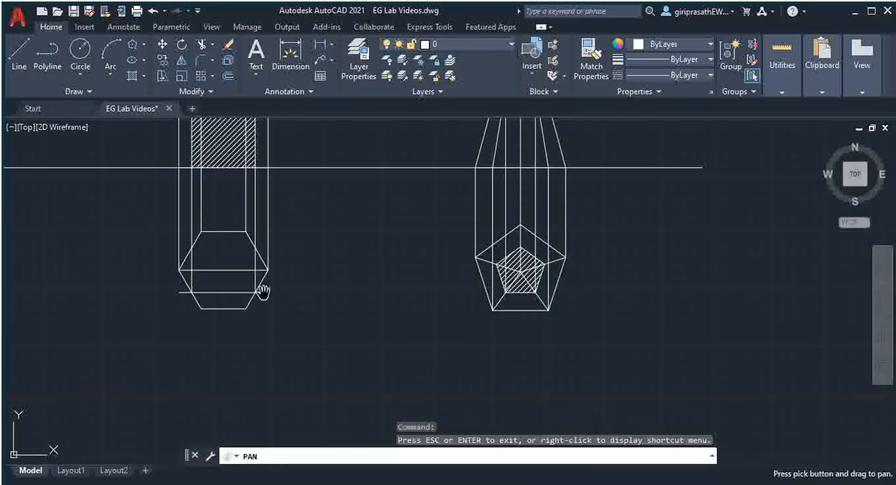
{"action": "left_click_drag", "start_coordinate": [263, 290], "coordinate": [431, 279]}
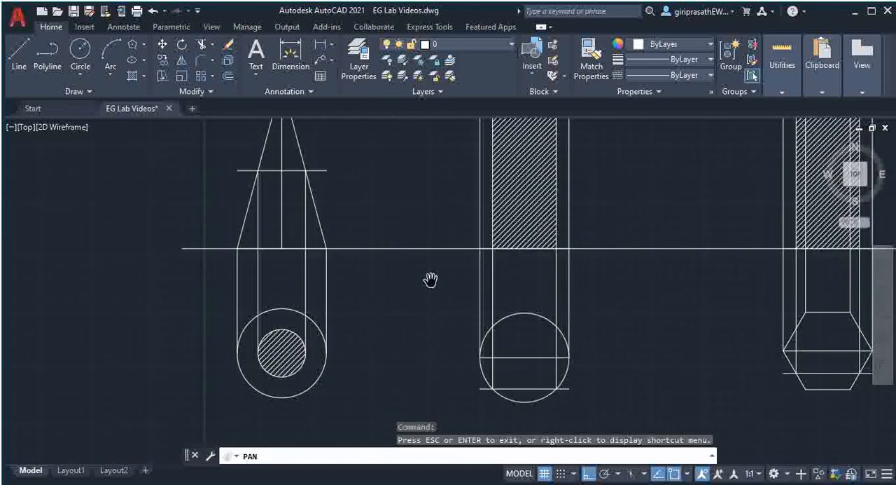
{"action": "left_click_drag", "start_coordinate": [430, 278], "coordinate": [371, 275]}
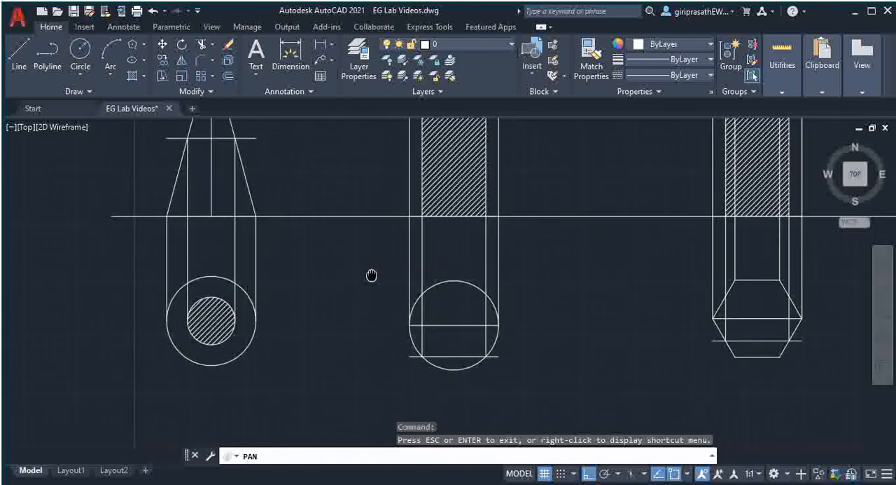
{"action": "left_click_drag", "start_coordinate": [371, 275], "coordinate": [555, 286]}
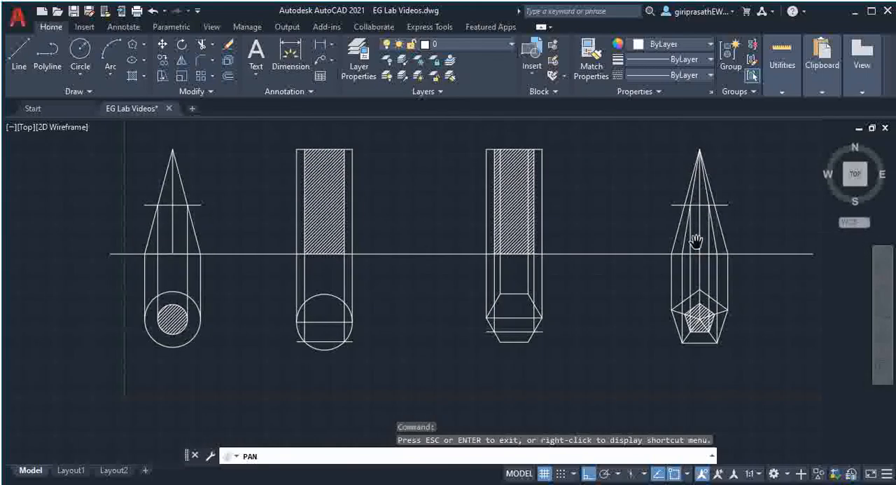
{"action": "mouse_move", "coordinate": [697, 242]}
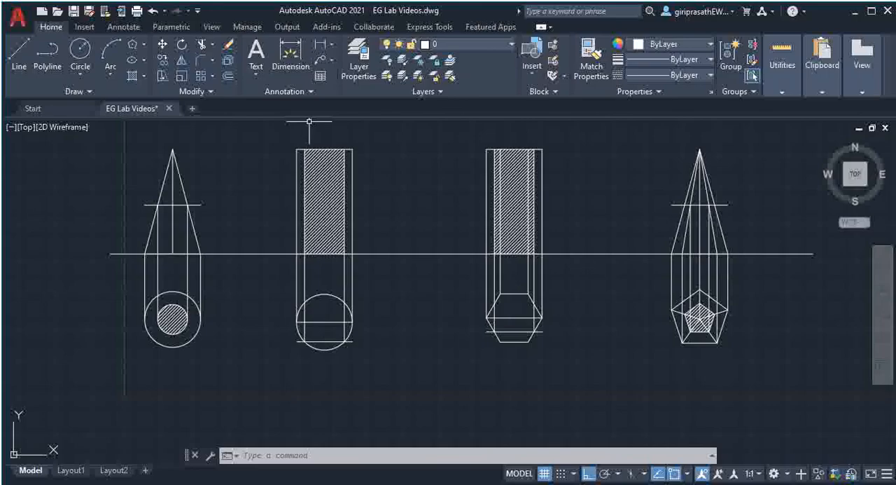
{"action": "mouse_move", "coordinate": [532, 200]}
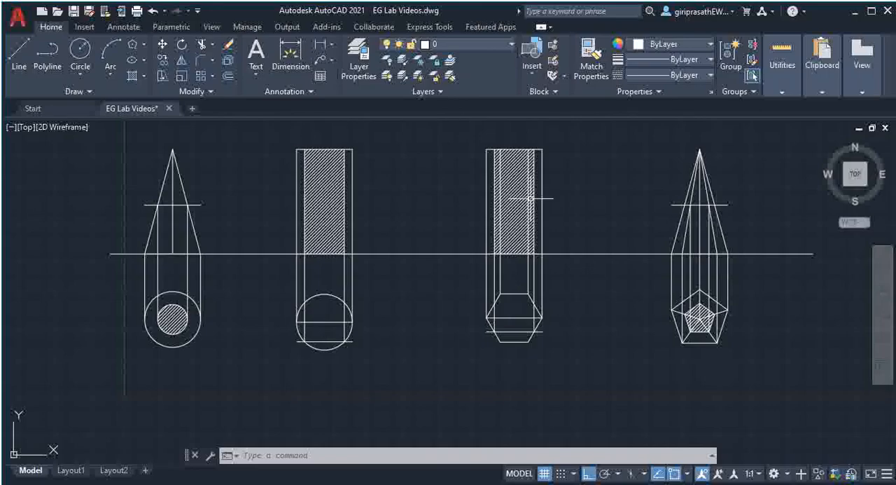
{"action": "mouse_move", "coordinate": [560, 211]}
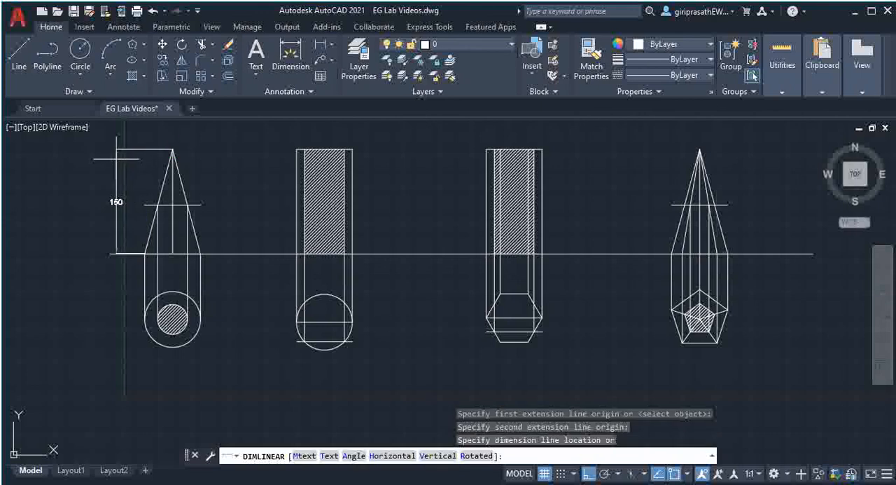
Place the cone's 150 height dimension and start the prism and pentagon base-width dimensions
{"action": "left_click", "coordinate": [296, 255]}
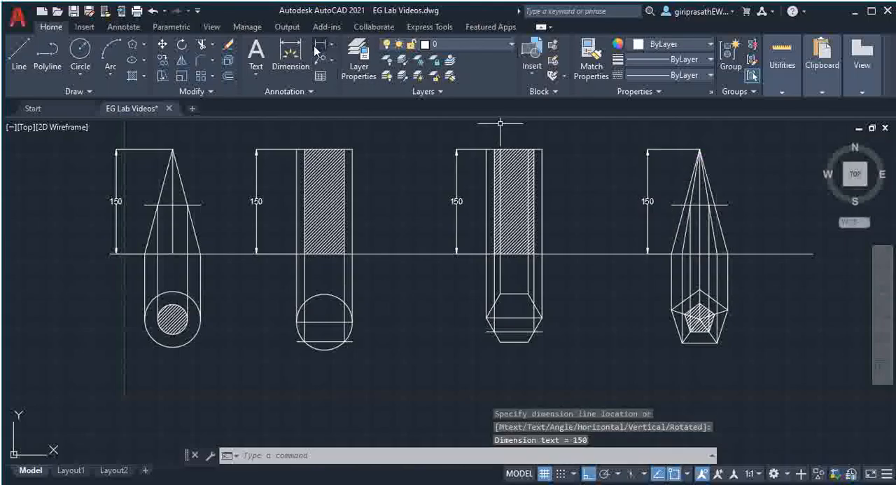
{"action": "left_click", "coordinate": [513, 340]}
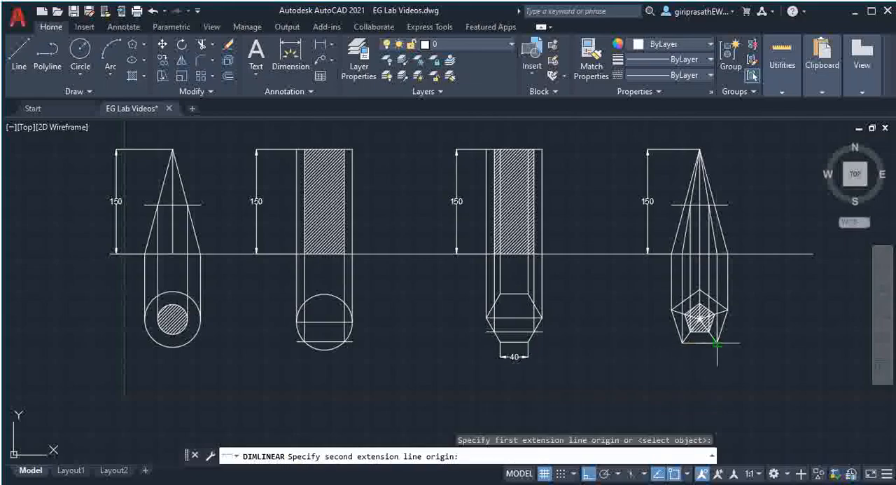
{"action": "left_click", "coordinate": [715, 343]}
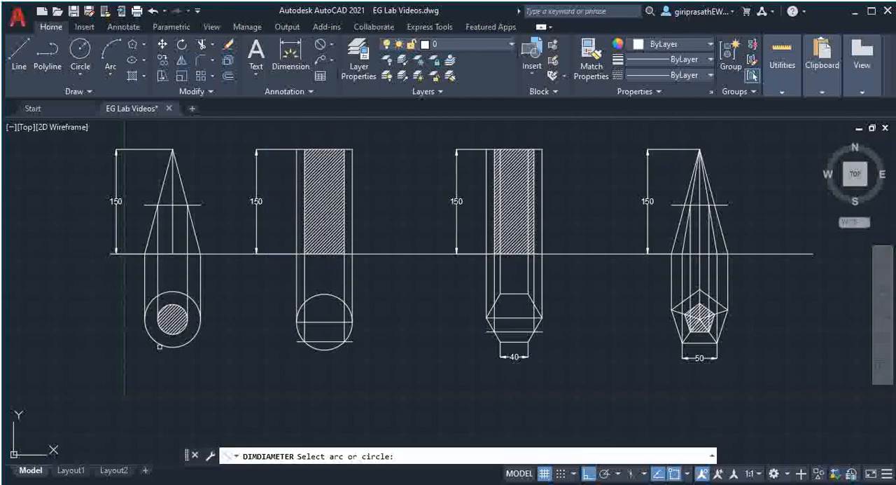
Add Ø80 diameter dimensions to the cone and cylinder base circles
{"action": "left_click", "coordinate": [173, 320]}
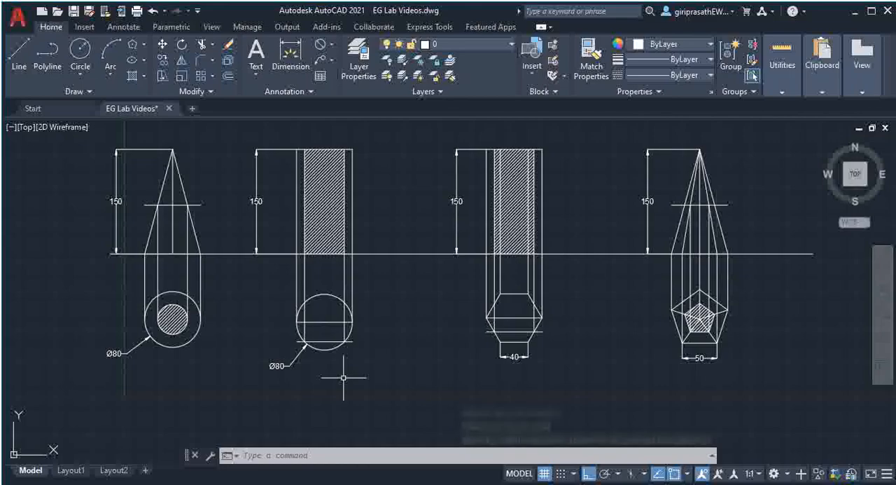
{"action": "left_click", "coordinate": [255, 54]}
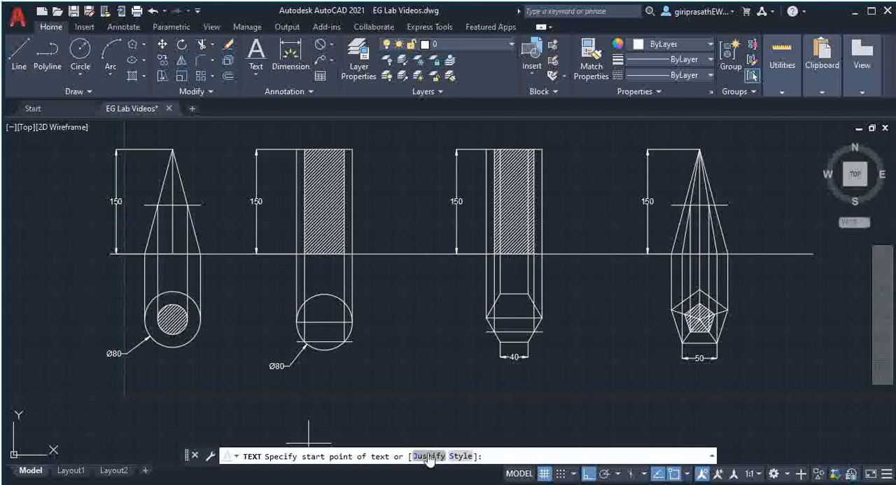
Label the cone and cylinder views CONE and CYLINDER
{"action": "left_click", "coordinate": [129, 395]}
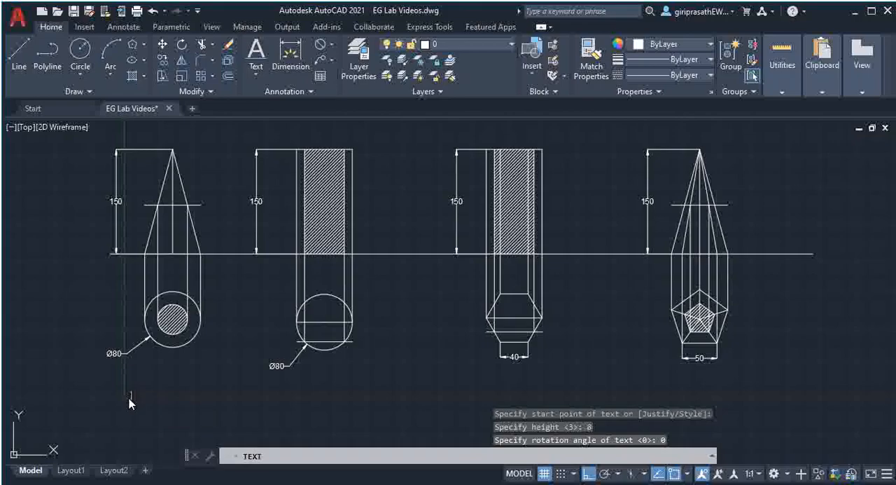
{"action": "type", "text": "CONE"}
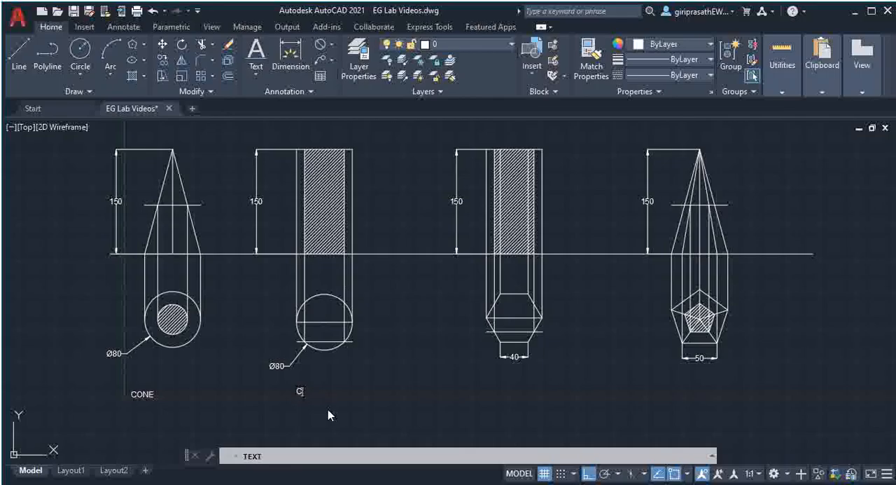
{"action": "type", "text": "YLIN"}
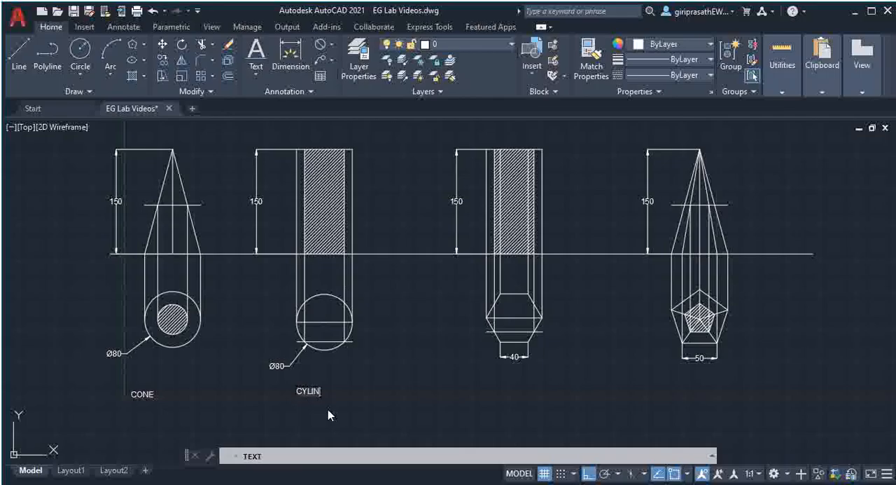
{"action": "type", "text": "DER"}
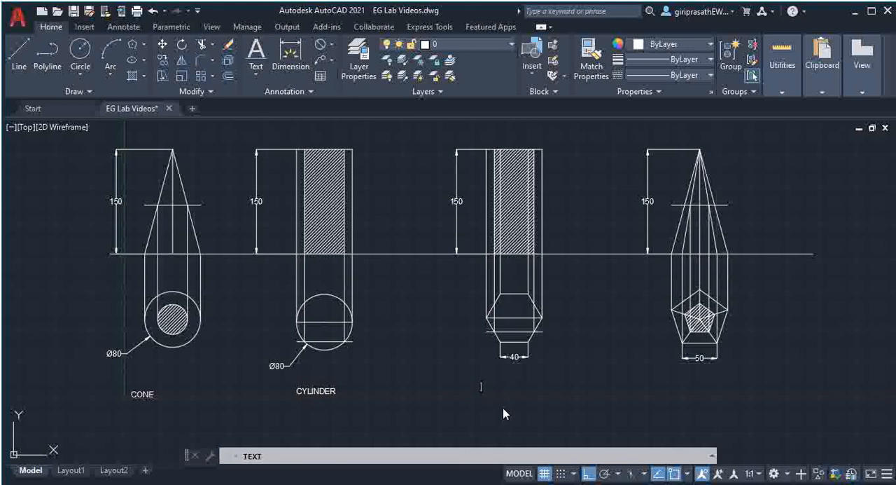
Label the remaining views HEXAGONAL PRISM and PENTAGONAL PYRAMID
{"action": "type", "text": "HE"}
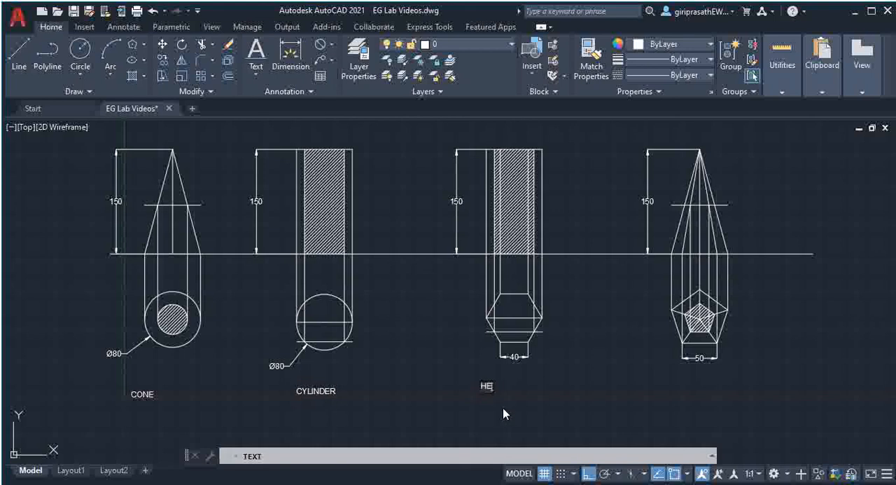
{"action": "type", "text": "XAG"}
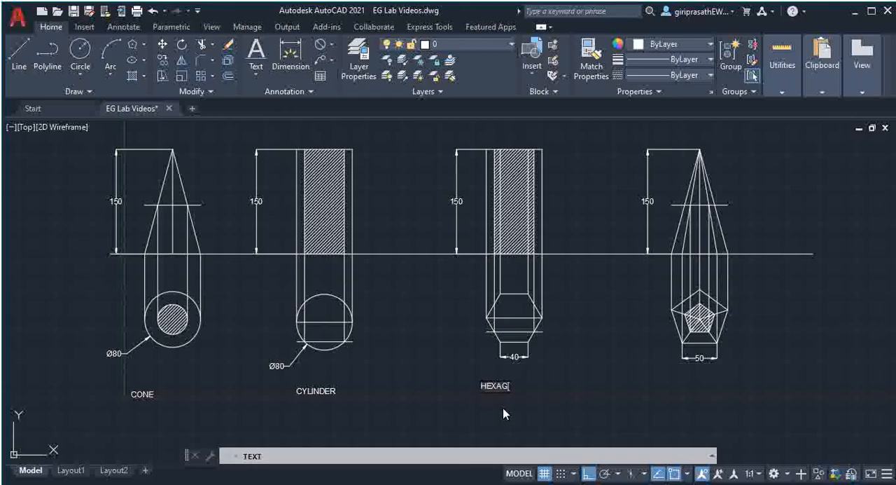
{"action": "type", "text": "ONA"}
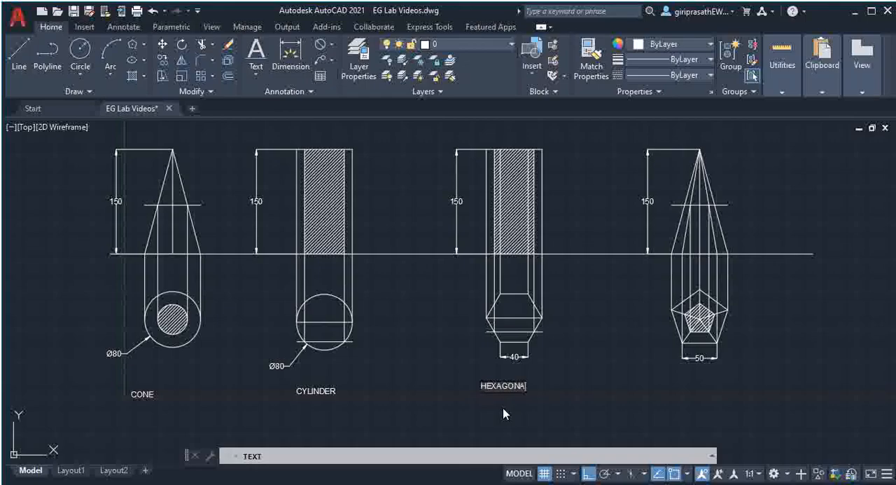
{"action": "type", "text": "L"}
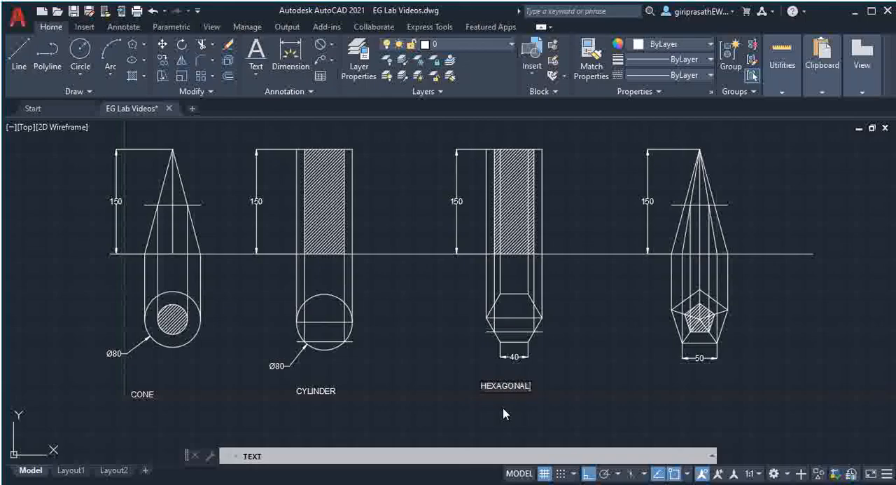
{"action": "type", "text": "P"}
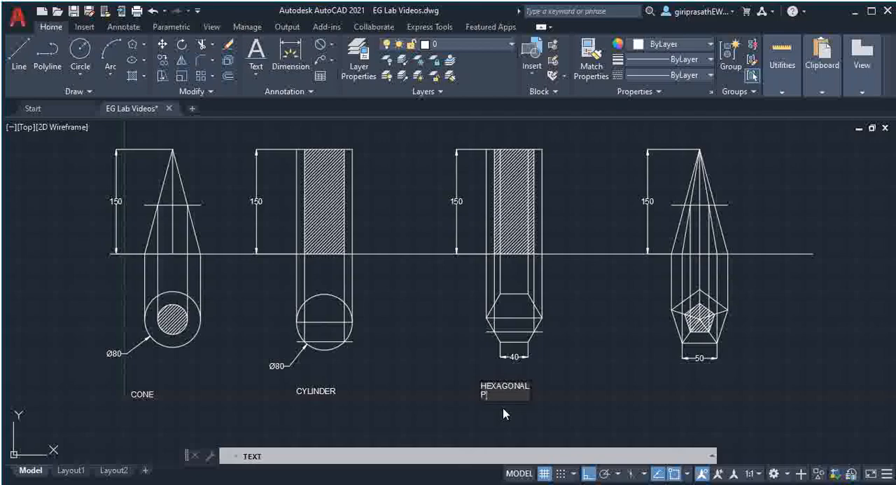
{"action": "type", "text": "RISM"}
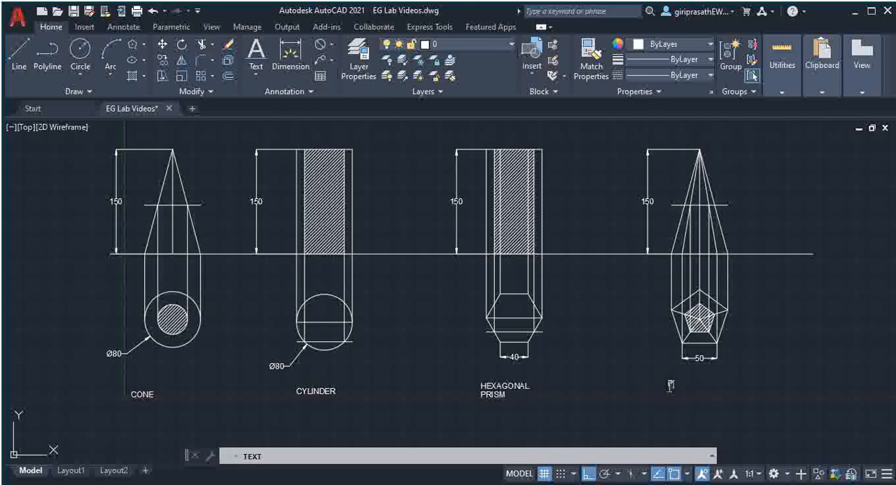
{"action": "type", "text": "PENTA"}
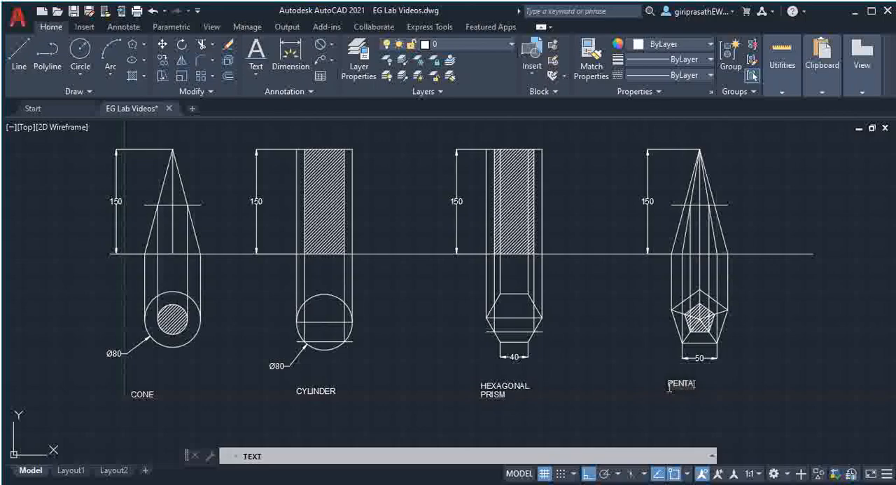
{"action": "type", "text": "GONAL"}
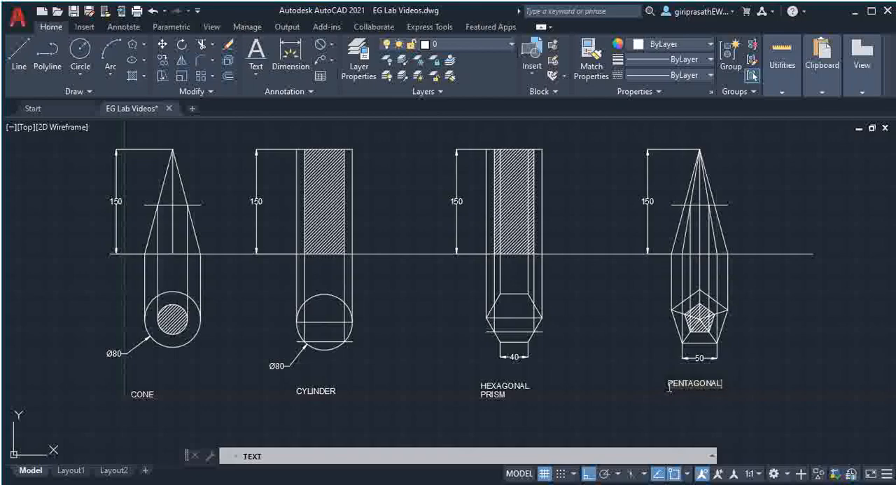
{"action": "type", "text": "PYRAMID"}
{"action": "type", "text": "ALL D"}
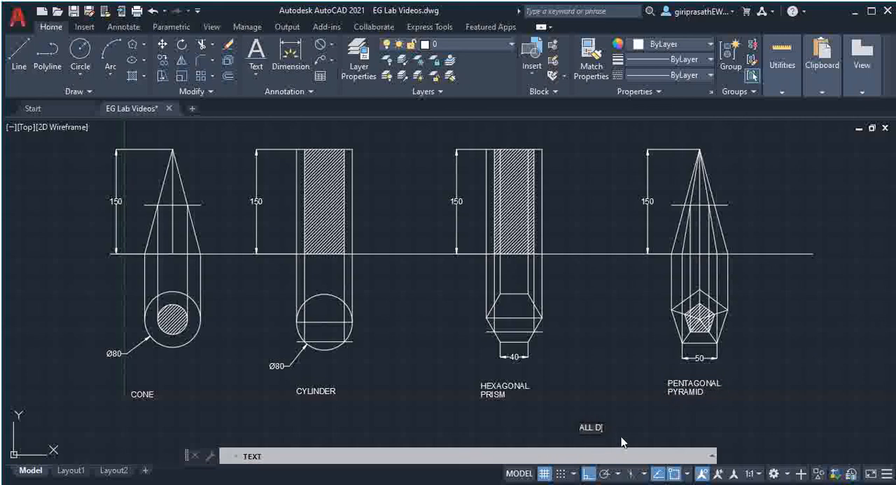
Type the note ALL DIMENSIONS ARE IN "mm" below the pyramid label
{"action": "type", "text": "IME"}
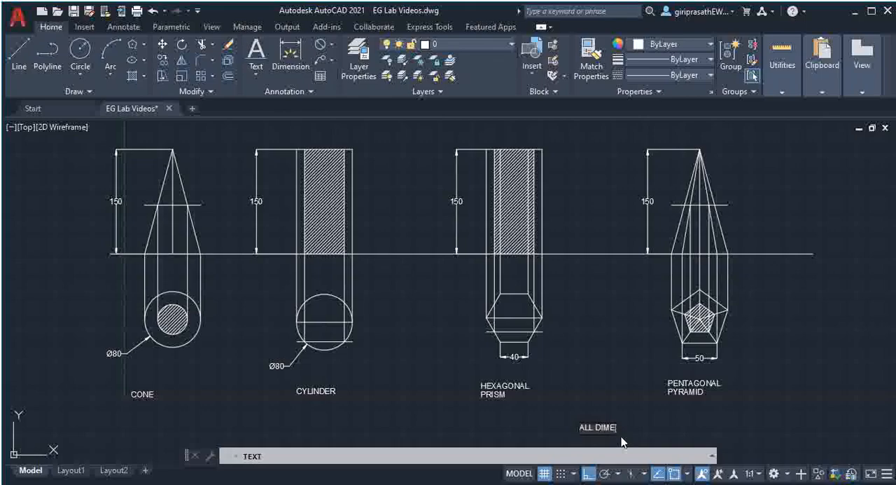
{"action": "type", "text": "NSION"}
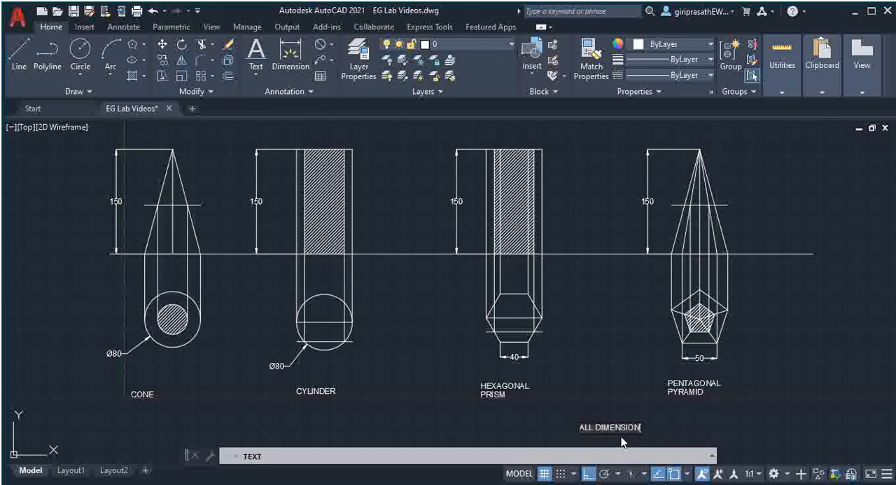
{"action": "type", "text": "S ARE IN"}
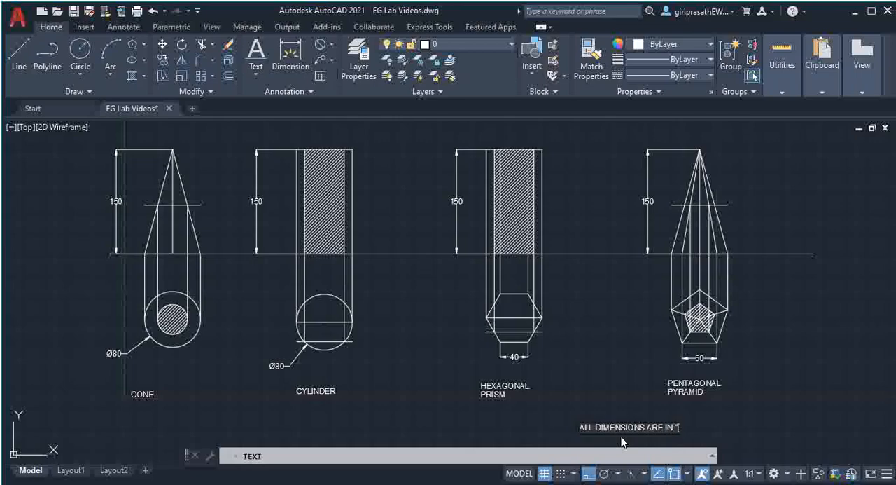
{"action": "type", "text": "mm"}
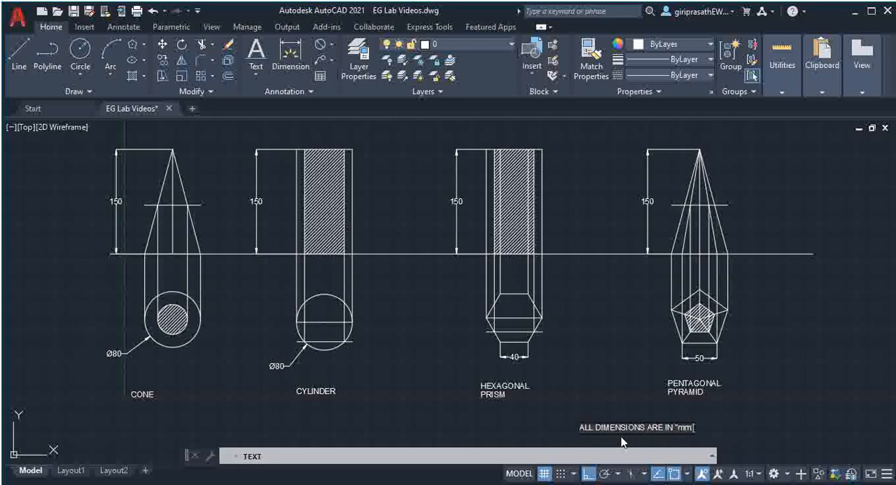
{"action": "mouse_move", "coordinate": [796, 381]}
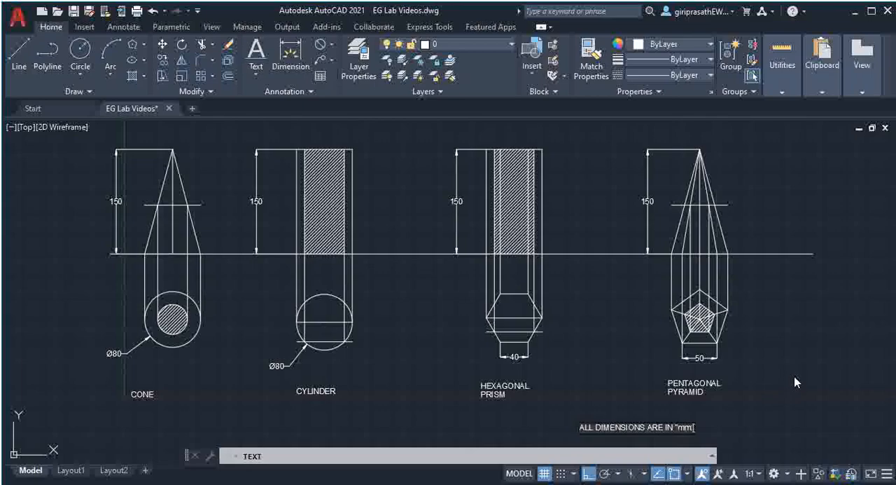
{"action": "mouse_move", "coordinate": [814, 358]}
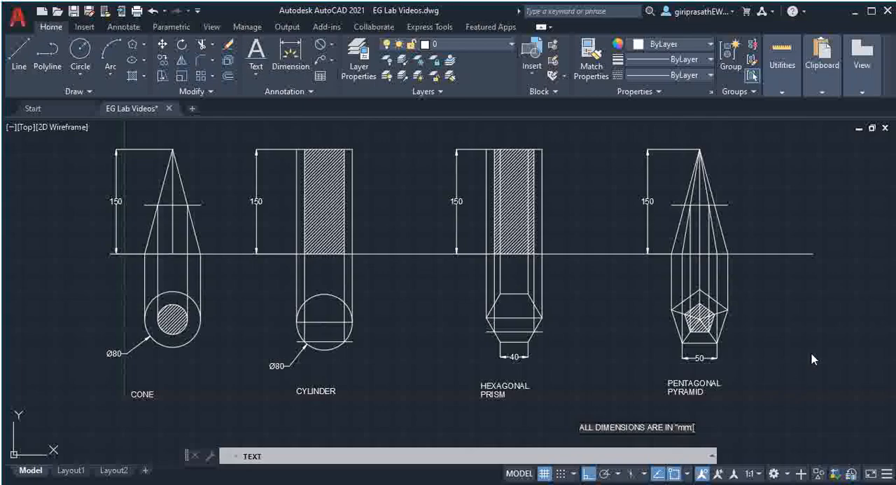